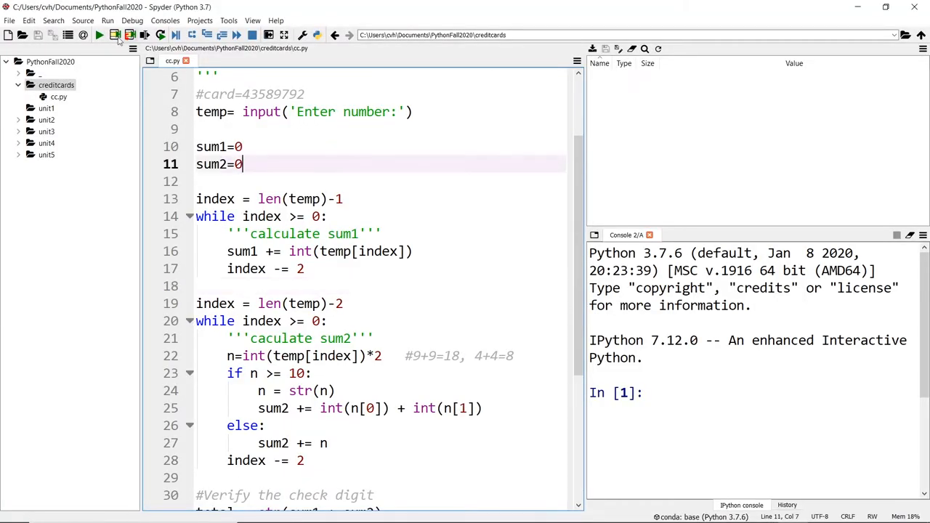
Run cc.py and feed it the sample number 43589795, which is reported Valid
{"action": "left_click", "coordinate": [98, 35]}
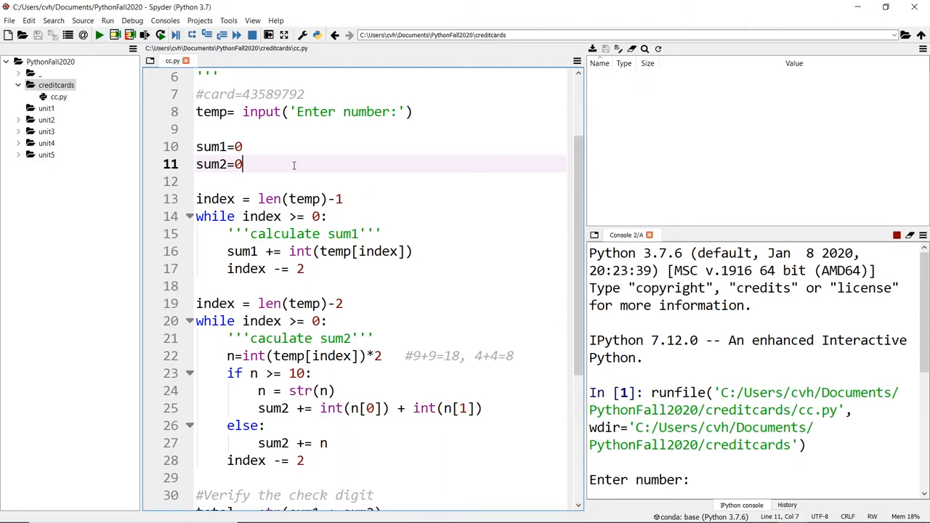
{"action": "scroll", "scroll_direction": "up", "scroll_amount": 3}
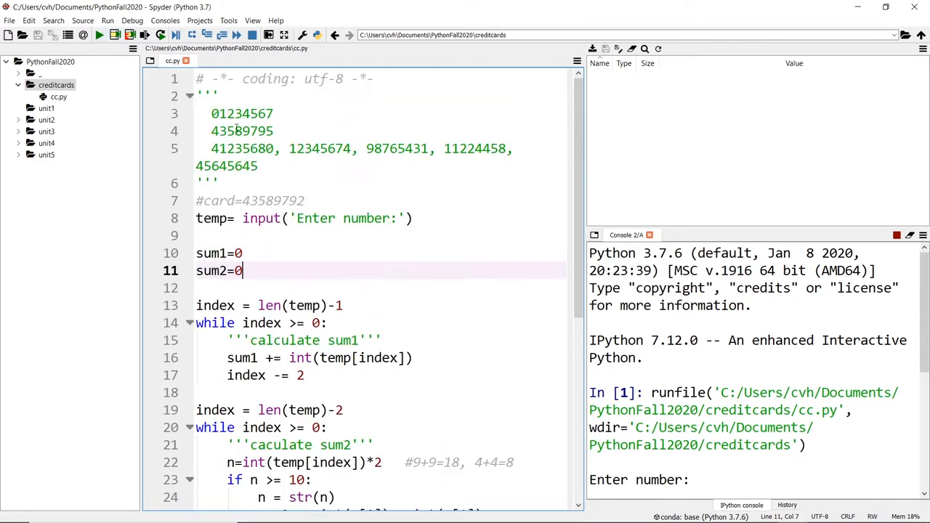
{"action": "double_click", "coordinate": [241, 131]}
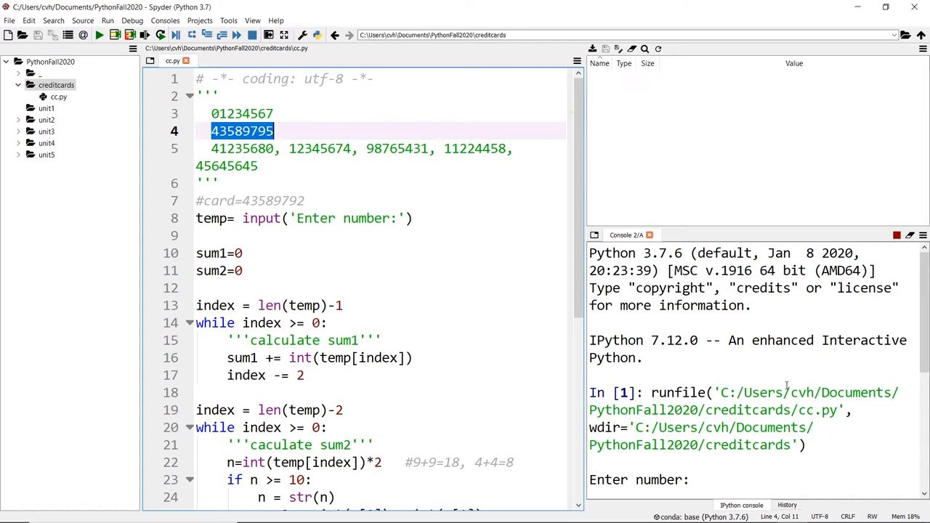
{"action": "type", "text": "43589795"}
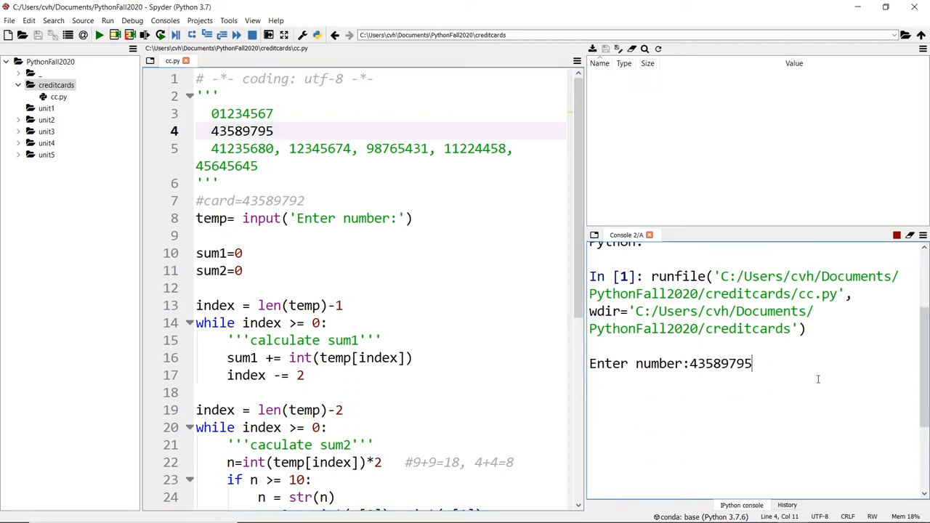
{"action": "key", "text": "Return"}
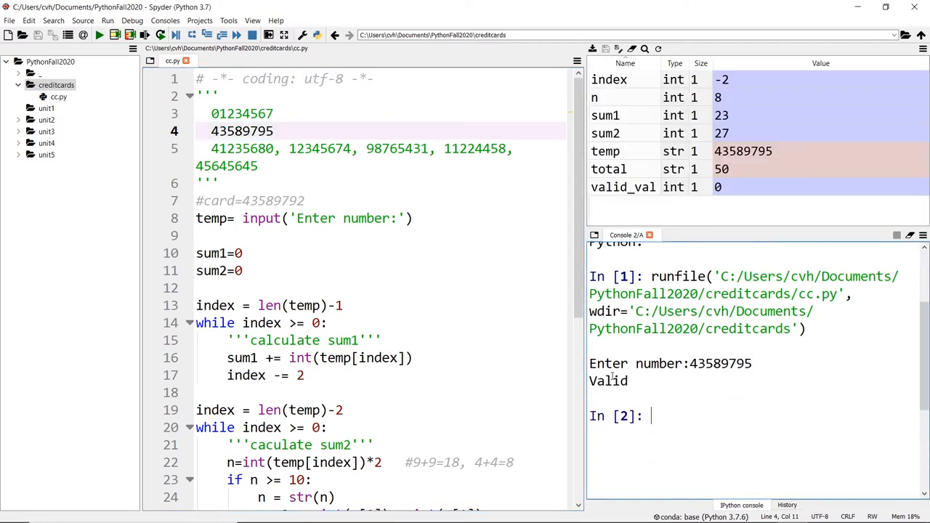
Re-run with the altered number 43589797, which is reported Invalid
{"action": "type", "text": "43589795"}
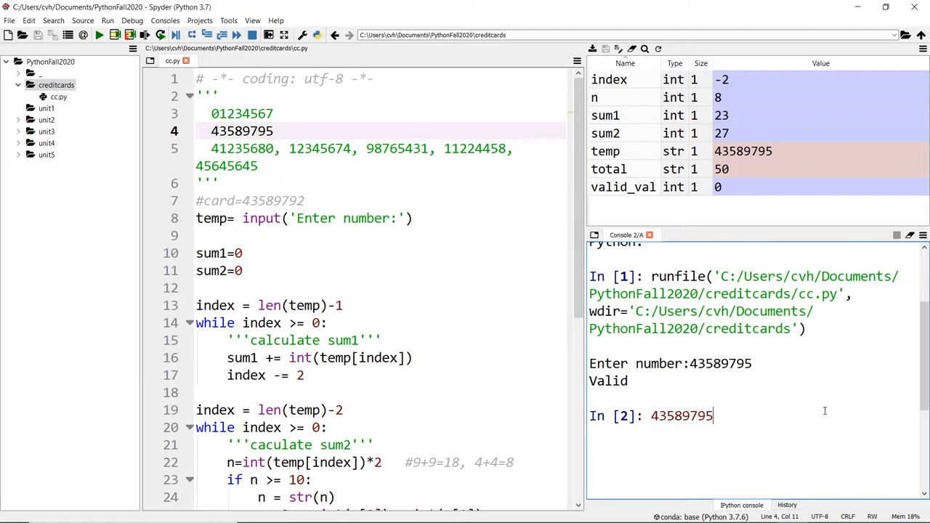
{"action": "type", "text": "7"}
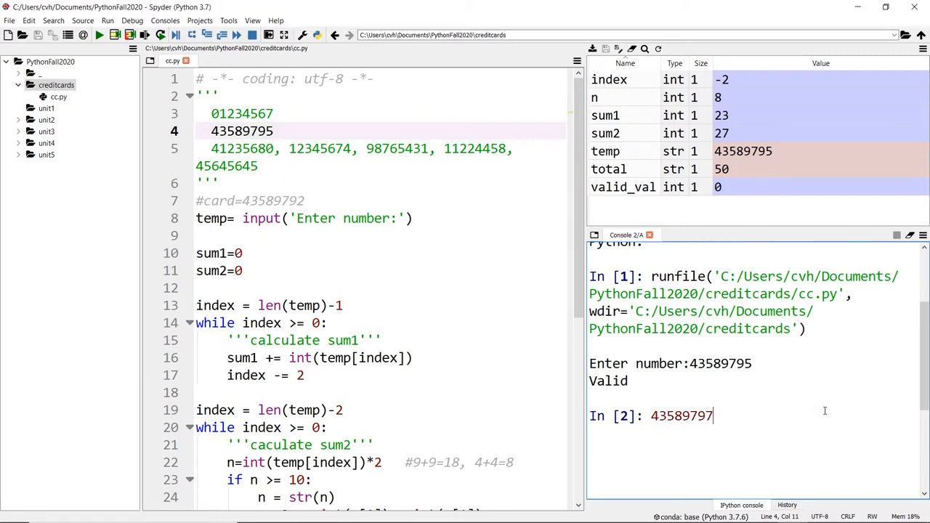
{"action": "key", "text": "Return"}
{"action": "type", "text": "43589797"}
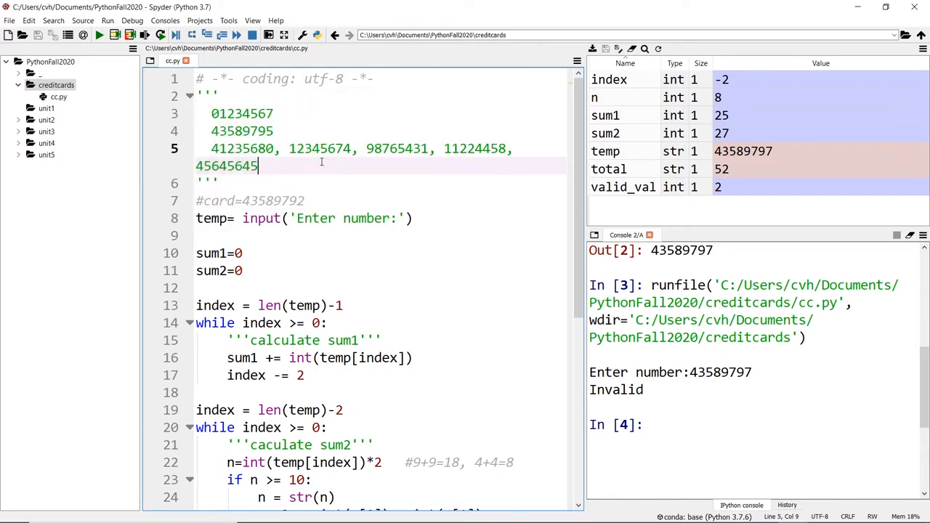
Create cc2.py in the creditcards folder with the header, sample numbers and input prompt from cc.py
{"action": "right_click", "coordinate": [55, 85]}
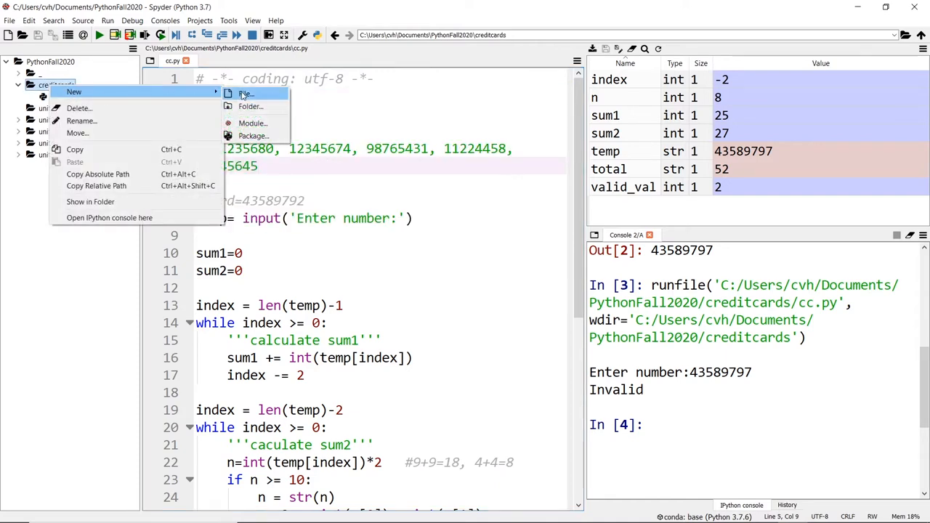
{"action": "left_click", "coordinate": [246, 94]}
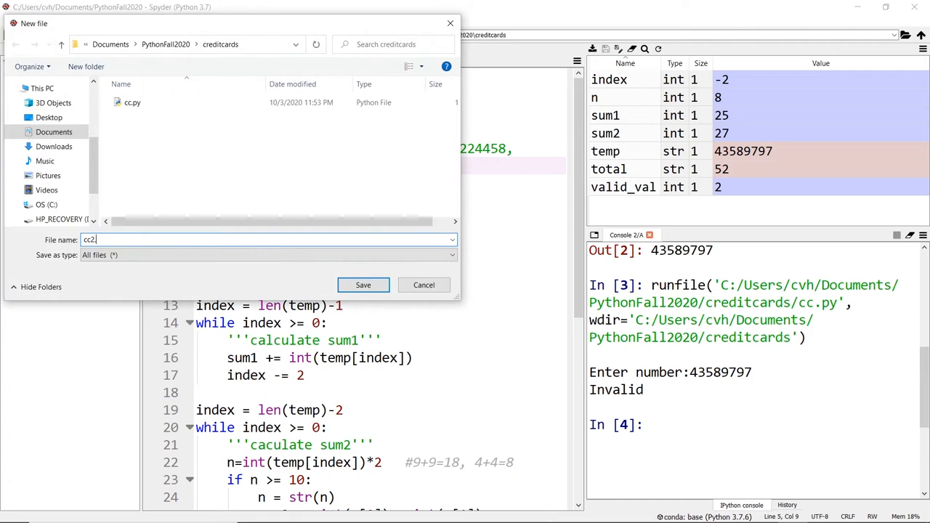
{"action": "left_click", "coordinate": [364, 285]}
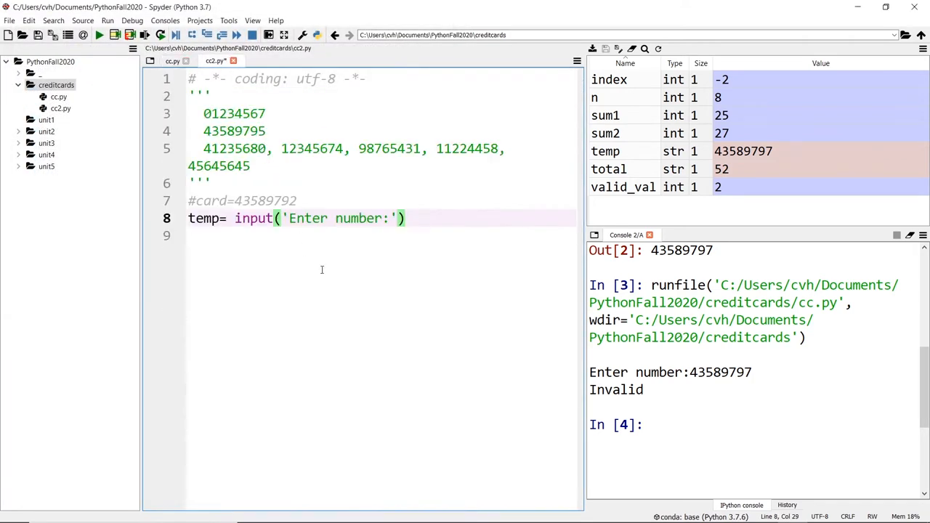
{"action": "key", "text": "enter"}
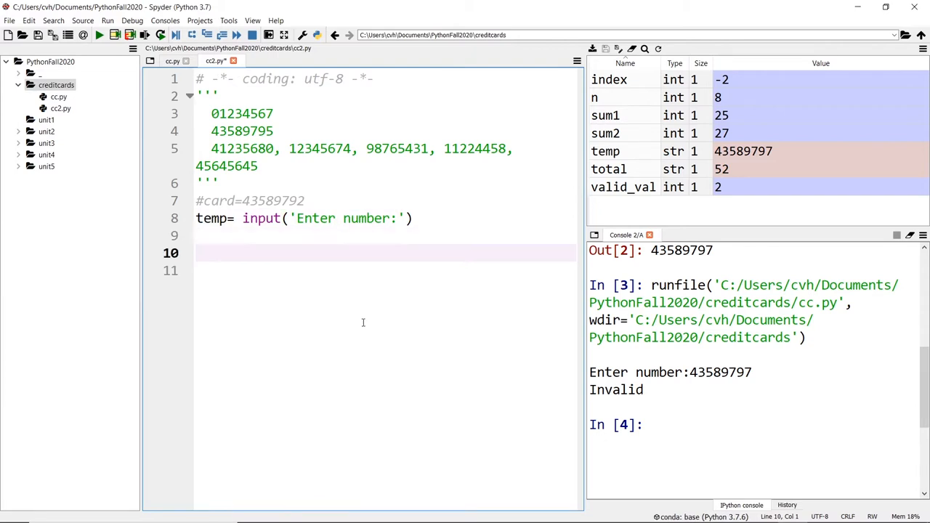
{"action": "mouse_move", "coordinate": [314, 256]}
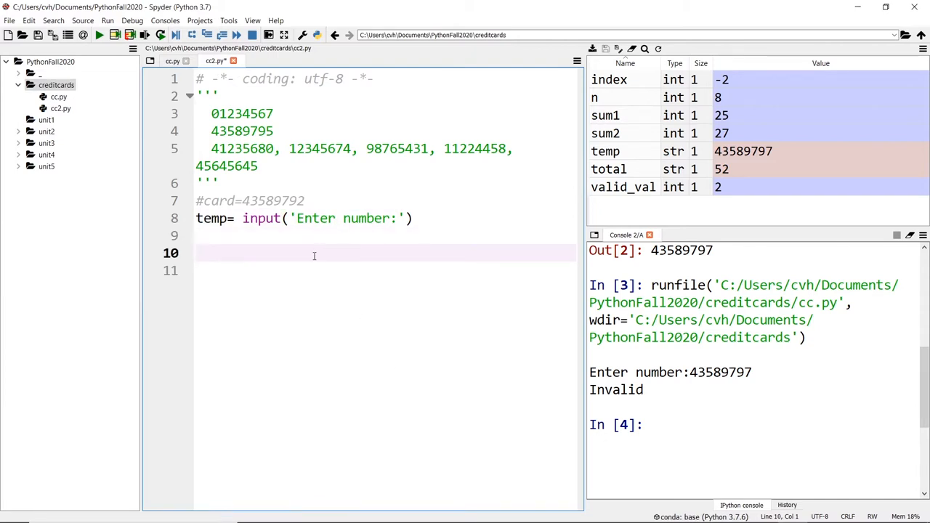
Write the #sum1 comment and the loop header 'for index in range(len(temp)-1'
{"action": "type", "text": "#sum1"}
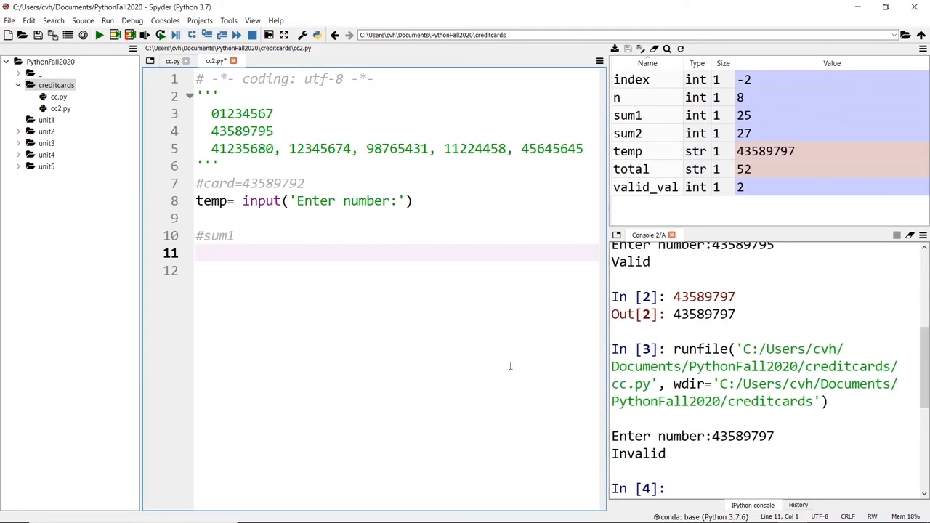
{"action": "type", "text": "for"}
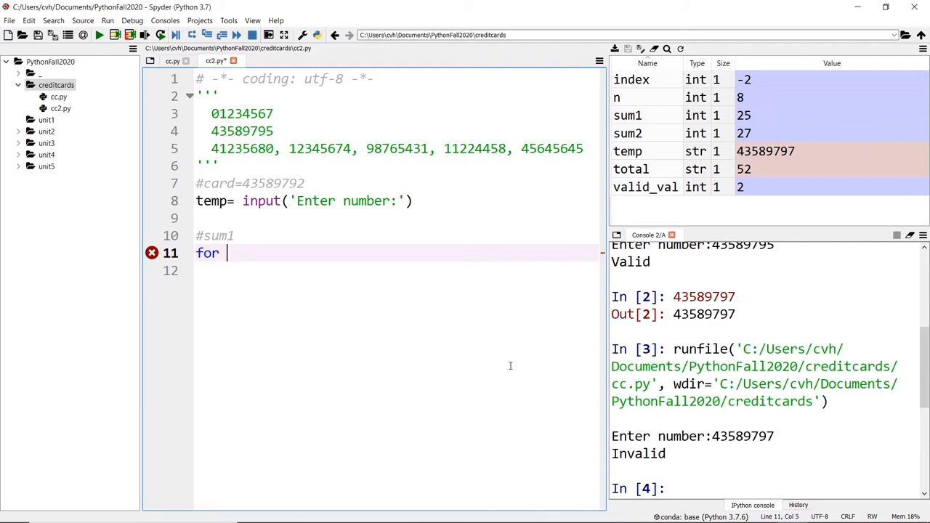
{"action": "type", "text": "index"}
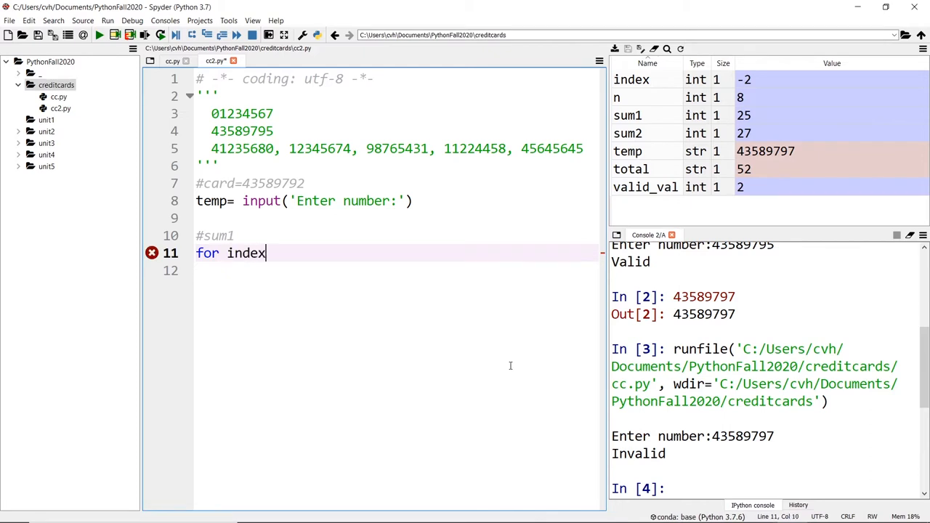
{"action": "type", "text": "in"}
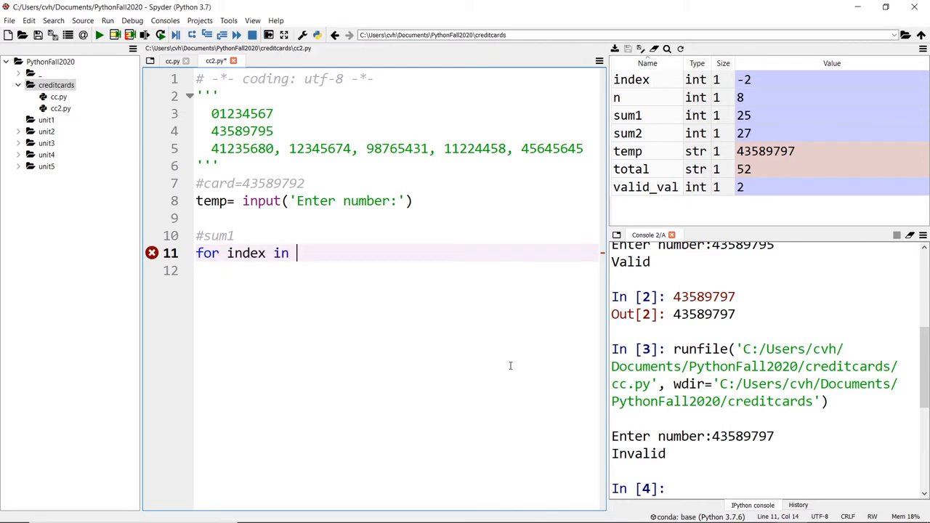
{"action": "type", "text": "range("}
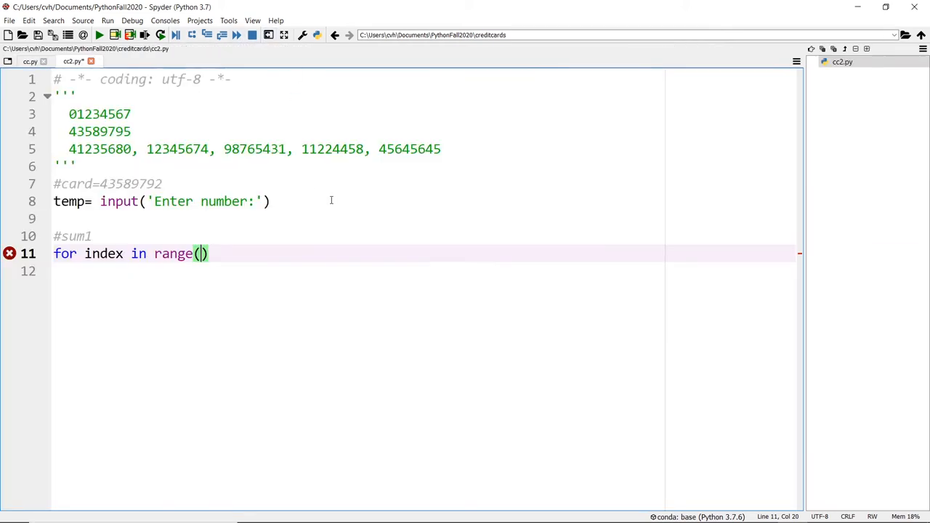
{"action": "mouse_move", "coordinate": [363, 156]}
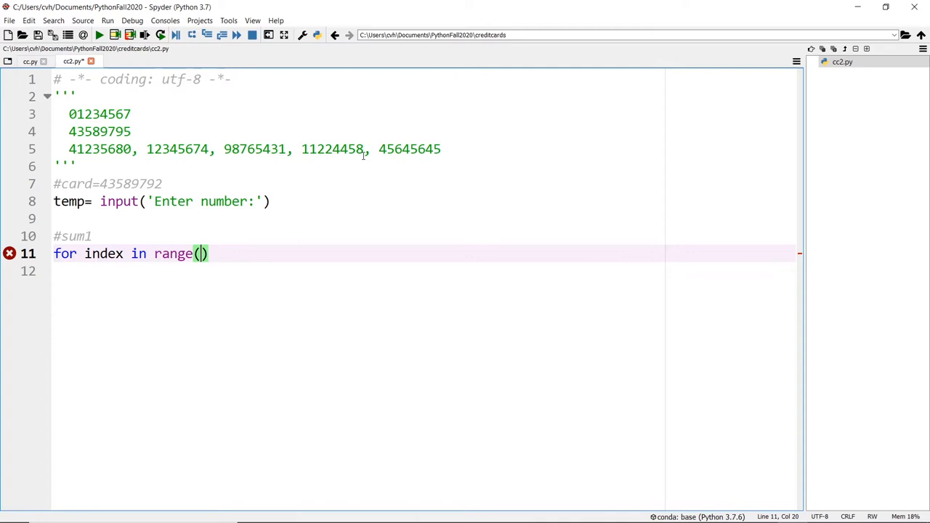
{"action": "left_click", "coordinate": [436, 148]}
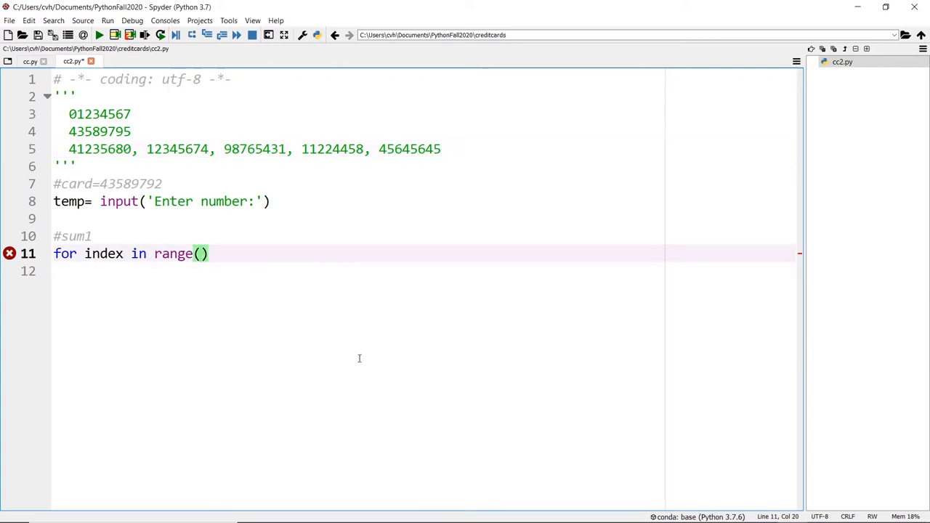
{"action": "type", "text": "len("}
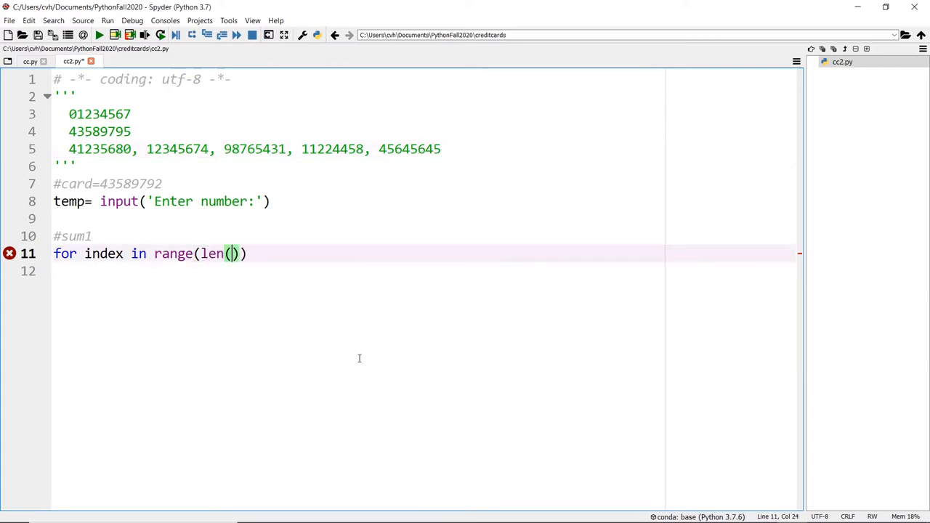
{"action": "type", "text": "temp"}
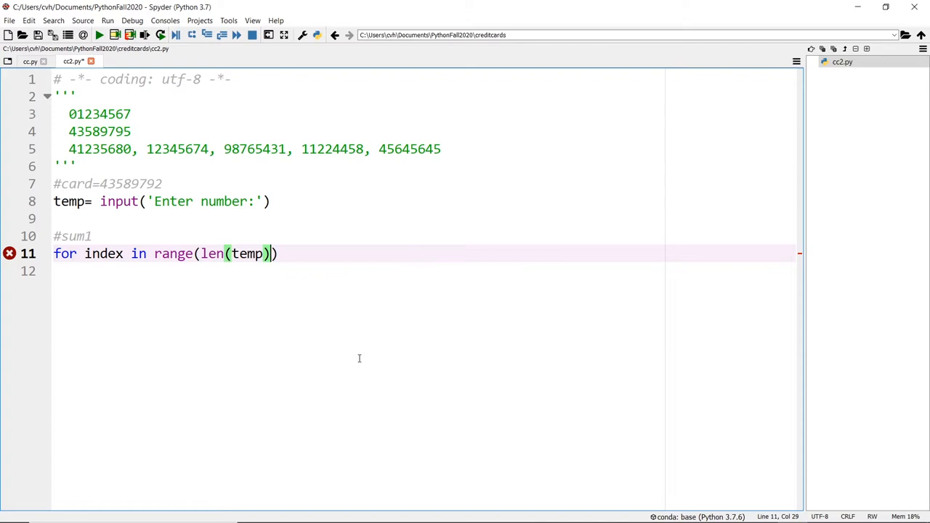
{"action": "type", "text": "-1"}
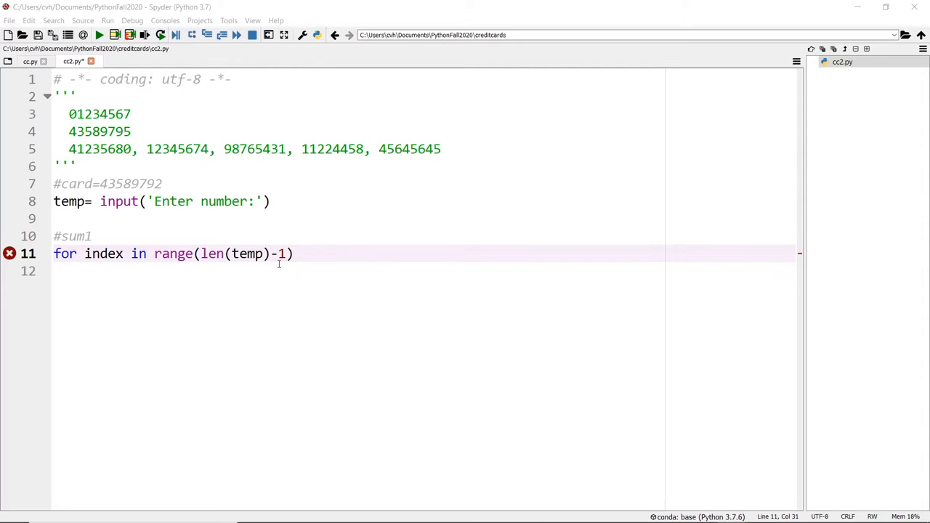
{"action": "mouse_move", "coordinate": [442, 142]}
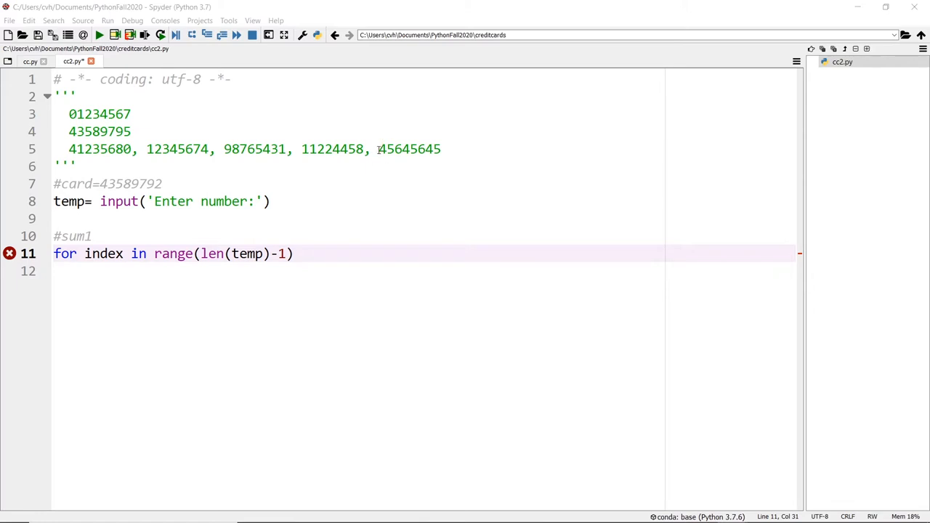
{"action": "double_click", "coordinate": [398, 148]}
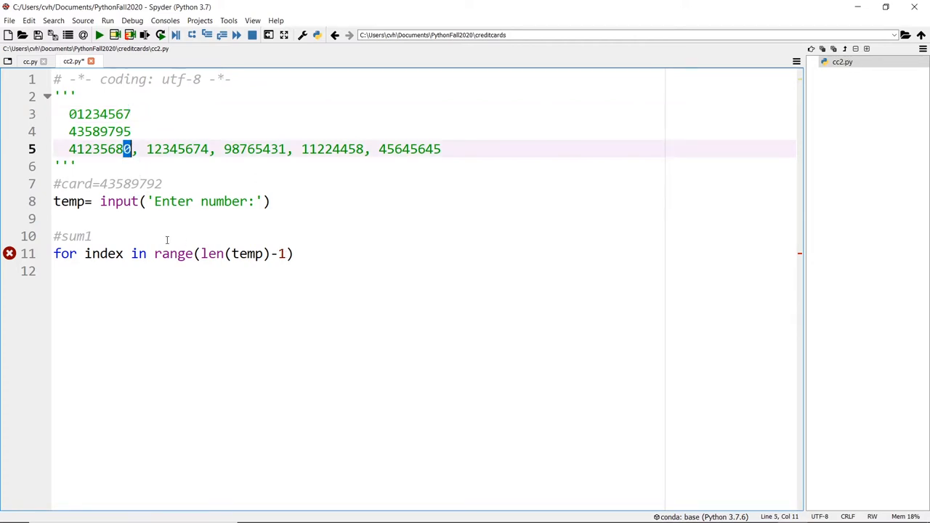
{"action": "mouse_move", "coordinate": [173, 253]}
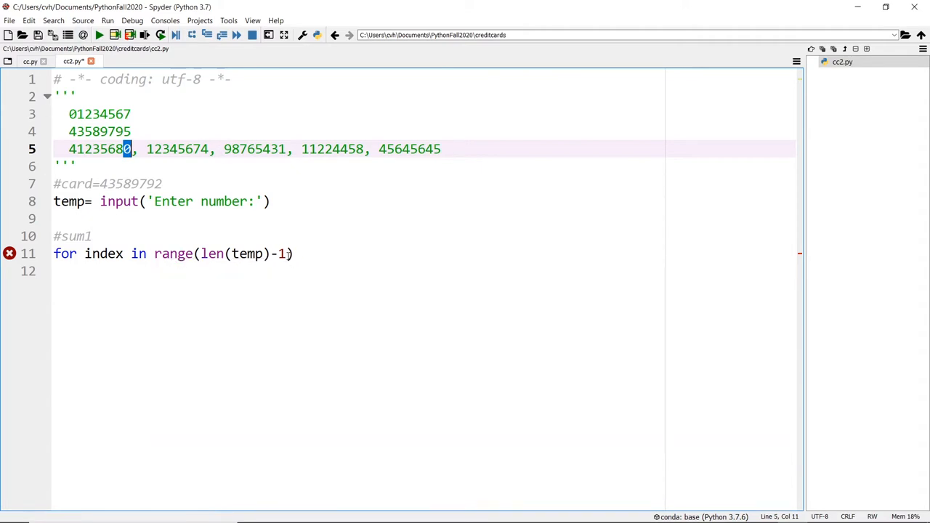
Finish the header as 'for index in range(len(temp)-1,-1,-2):' and start its body
{"action": "type", "text": ","}
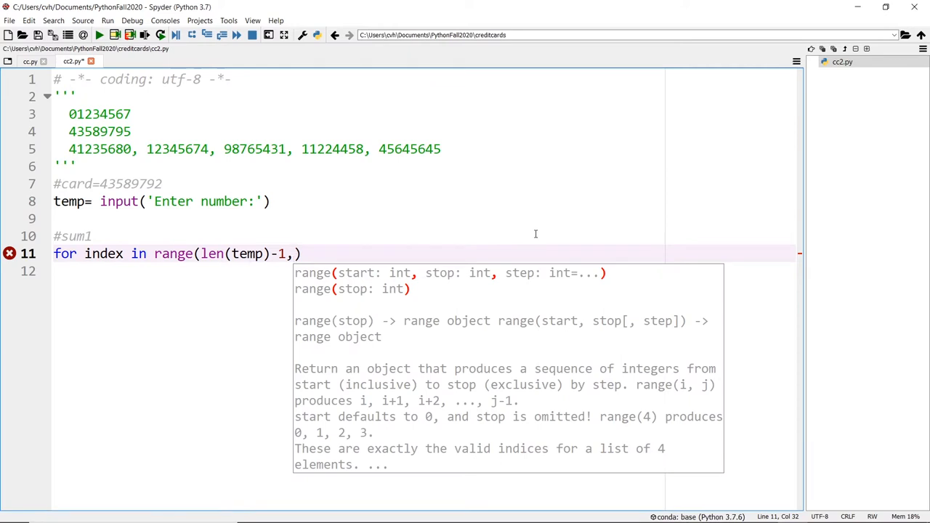
{"action": "type", "text": "0"}
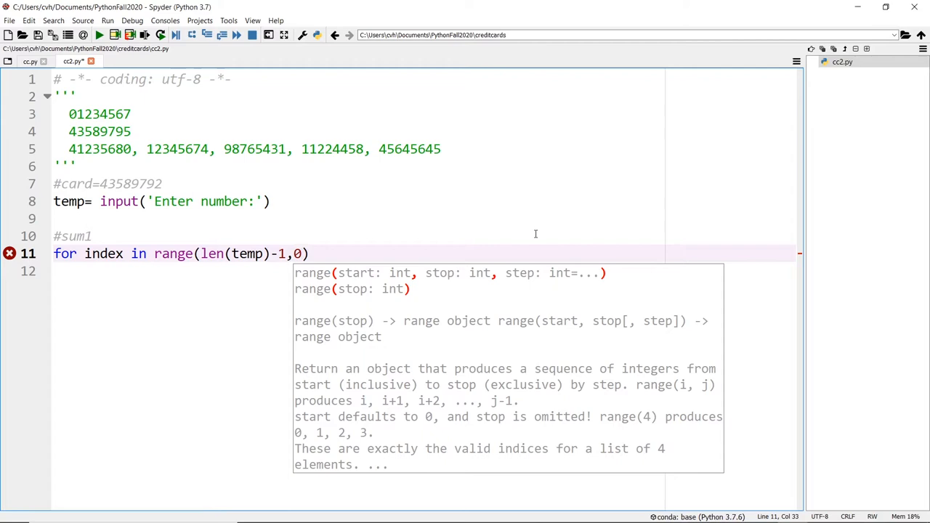
{"action": "type", "text": "-1,-2"}
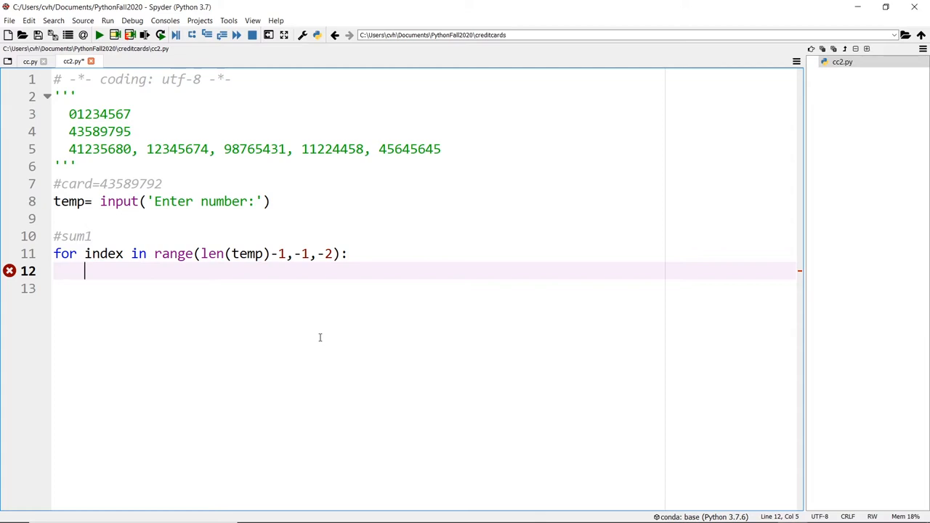
Make the loop body 'sum1 += int(temp[index])'
{"action": "type", "text": "s"}
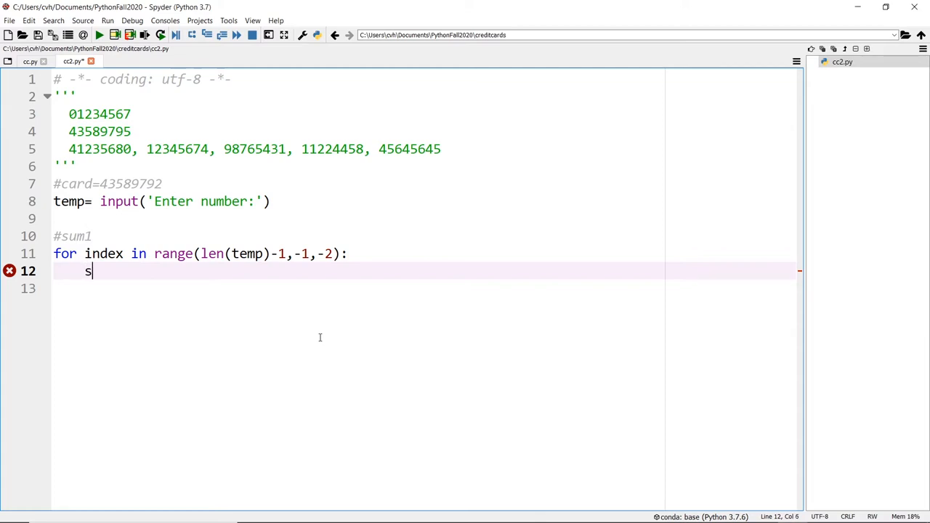
{"action": "type", "text": "ume1 +="}
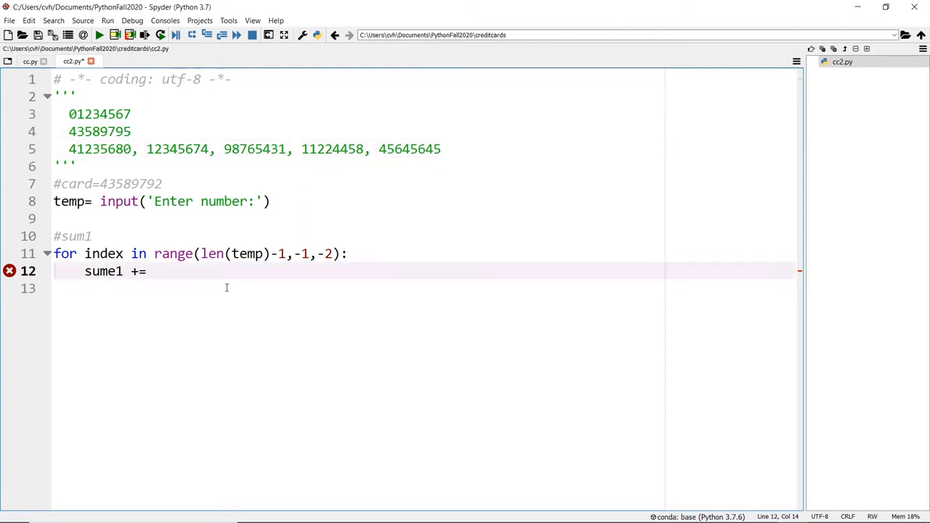
{"action": "type", "text": "temp"}
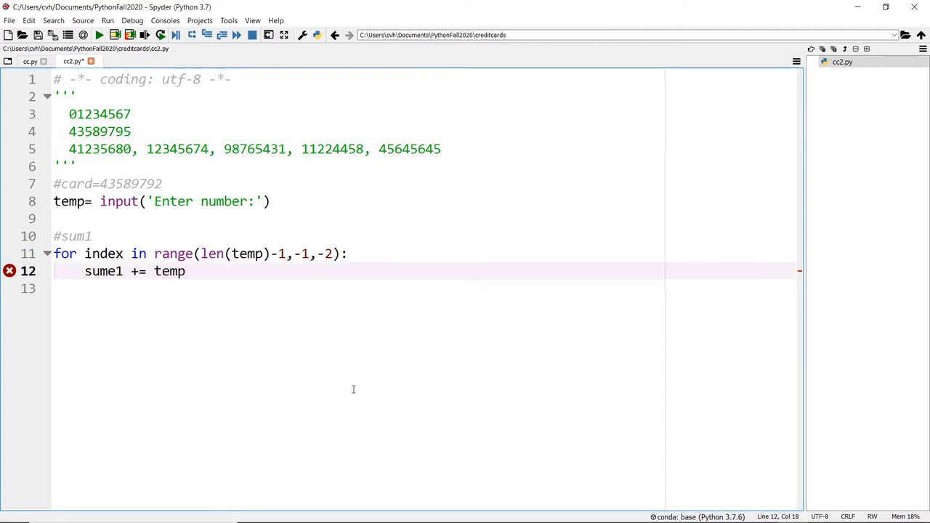
{"action": "type", "text": "[index]"}
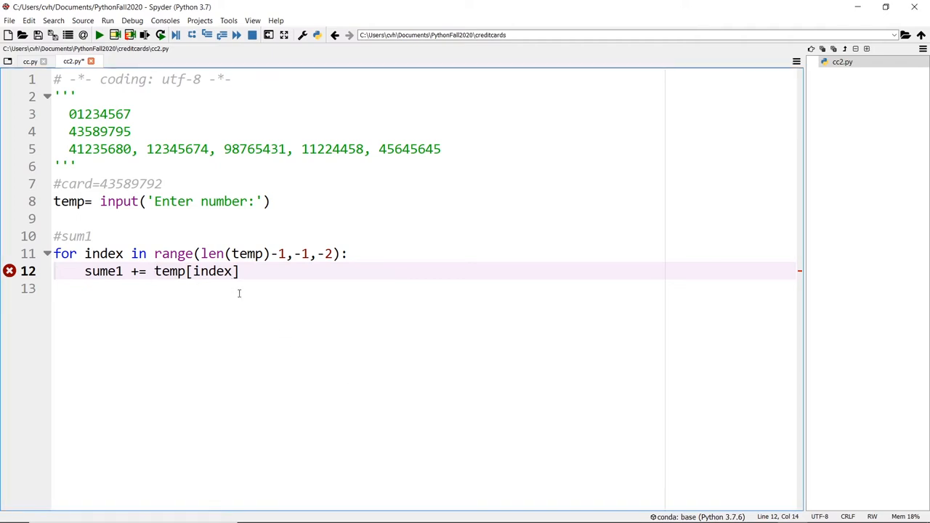
{"action": "type", "text": "int("}
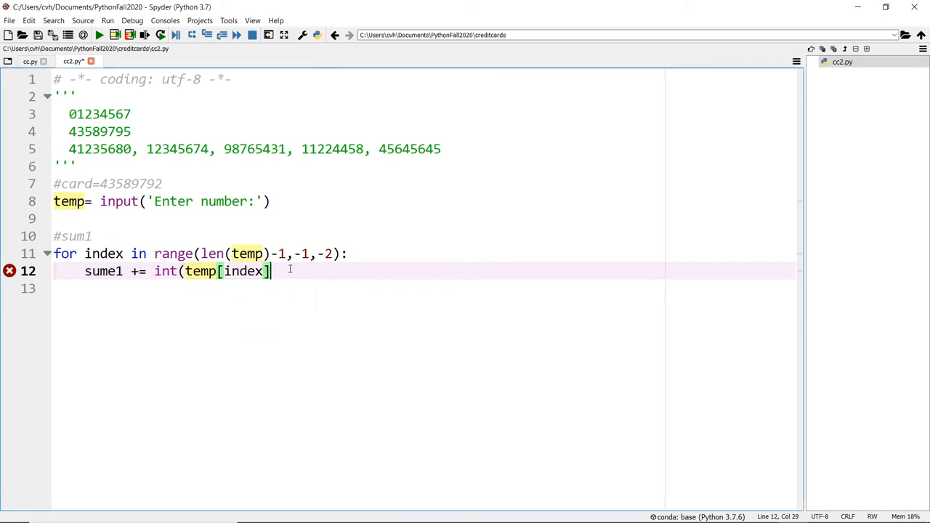
{"action": "type", "text": ")"}
{"action": "key", "text": "Return"}
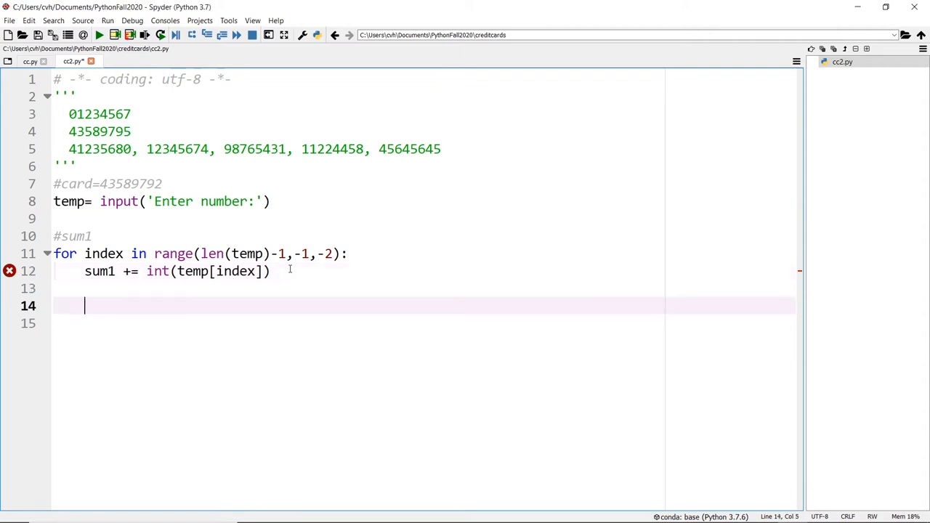
Insert 'sum1=0' and 'sum2=0' above the #sum1 comment
{"action": "left_click", "coordinate": [334, 253]}
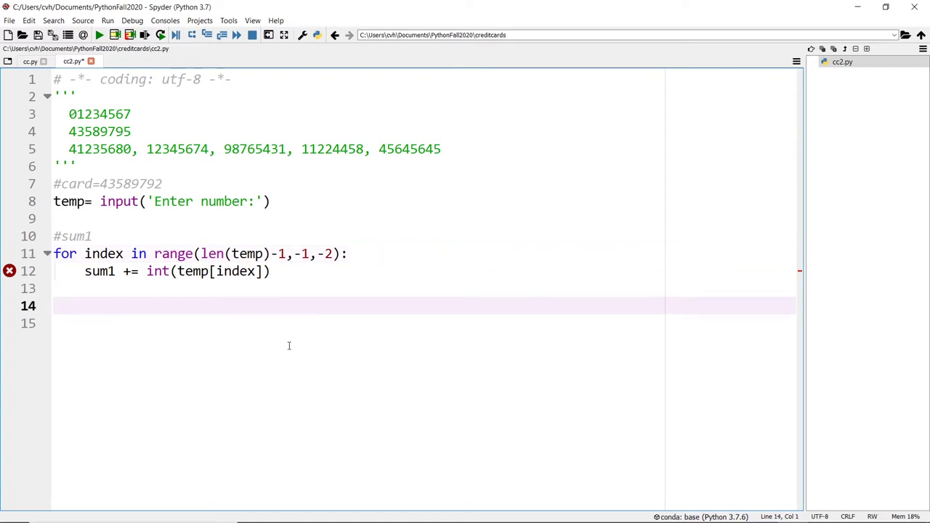
{"action": "mouse_move", "coordinate": [125, 186]}
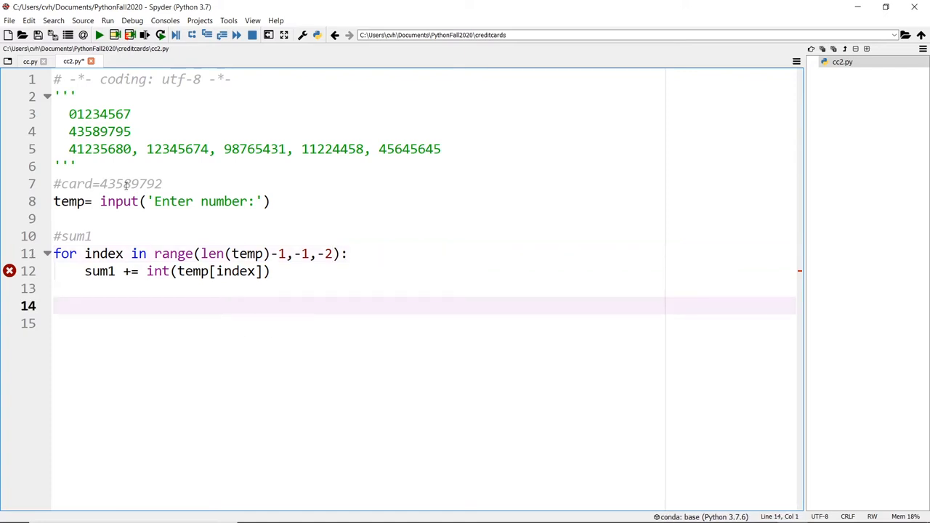
{"action": "type", "text": "su"}
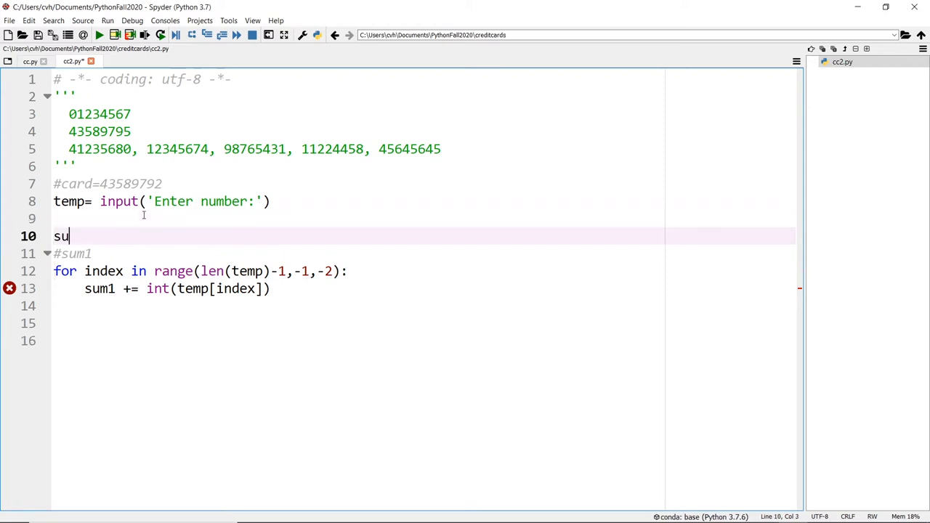
{"action": "type", "text": "m1=0"}
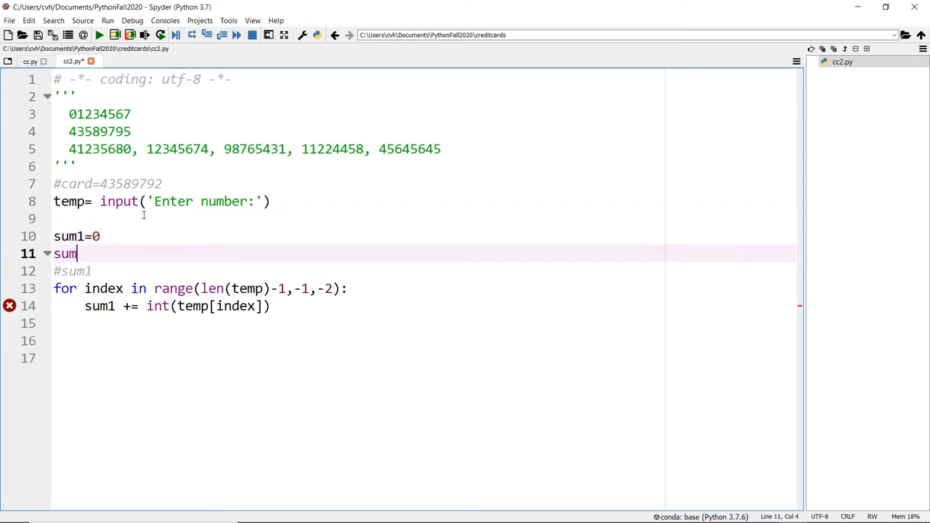
{"action": "type", "text": "2=0"}
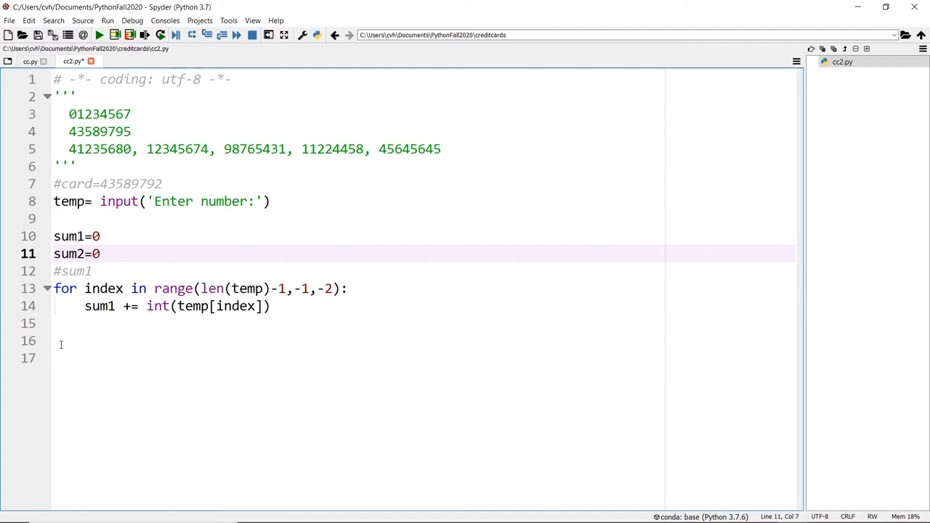
{"action": "left_click", "coordinate": [102, 288]}
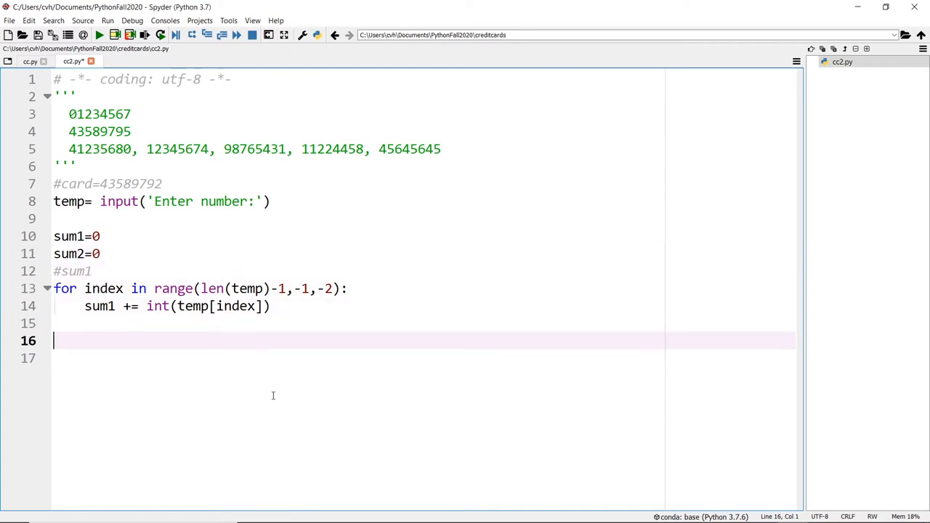
Write the #sum2 comment and loop header 'for index in range(len(temp)-2,-1,-2):'
{"action": "type", "text": "#sum2"}
{"action": "type", "text": "for ind"}
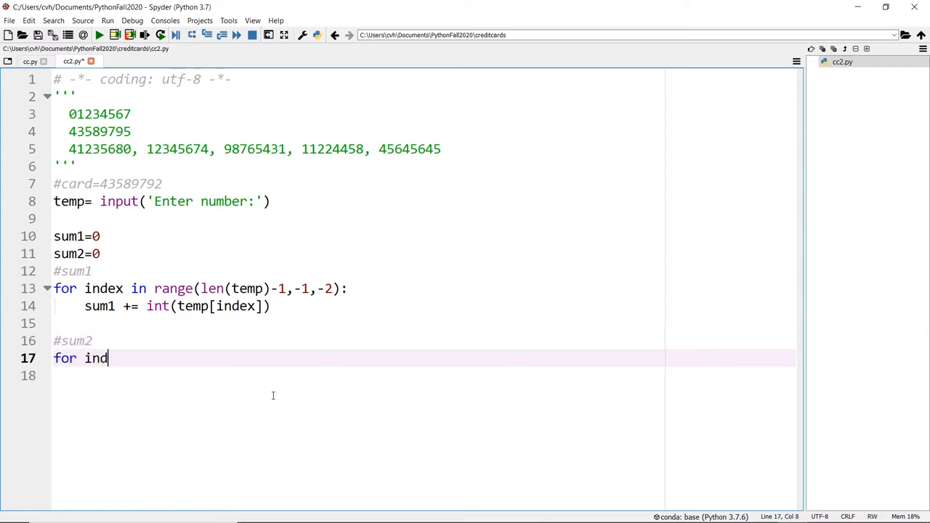
{"action": "type", "text": "ex in range("}
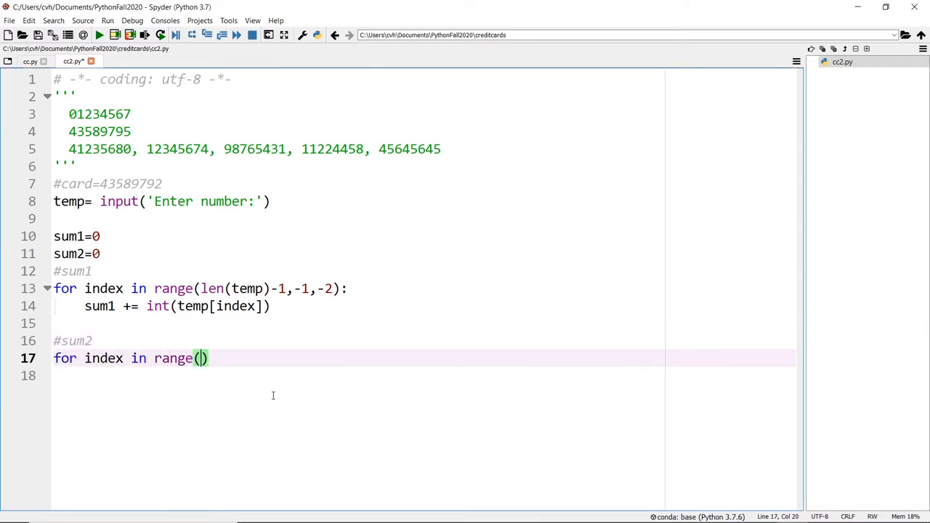
{"action": "type", "text": "len"}
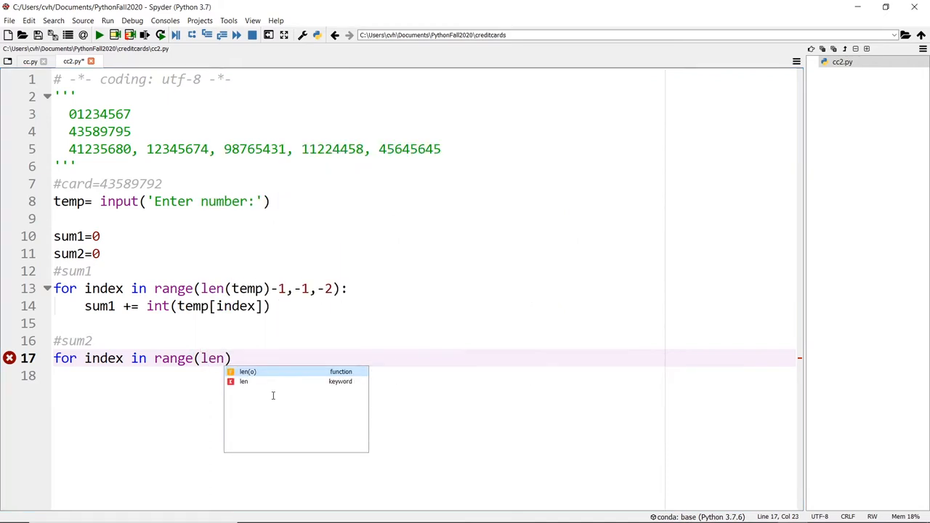
{"action": "type", "text": "temp"}
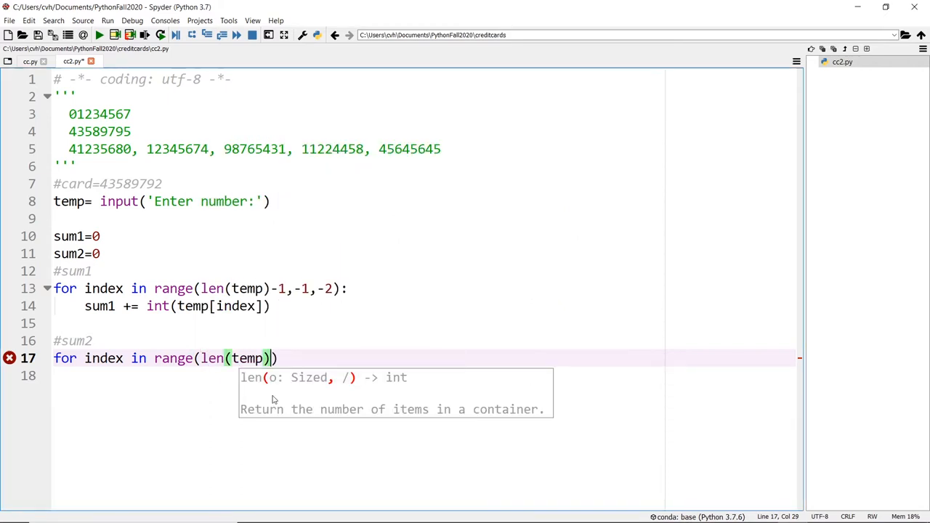
{"action": "type", "text": "-2,"}
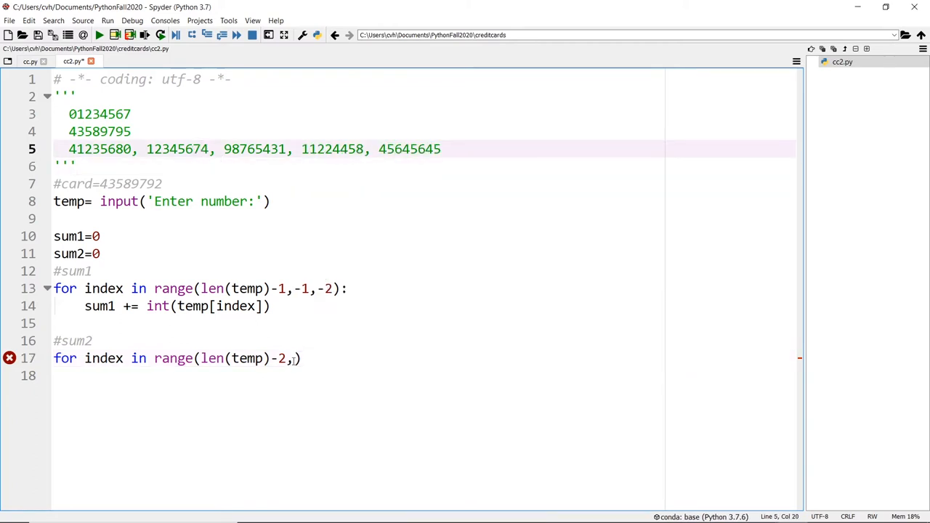
{"action": "type", "text": "-1"}
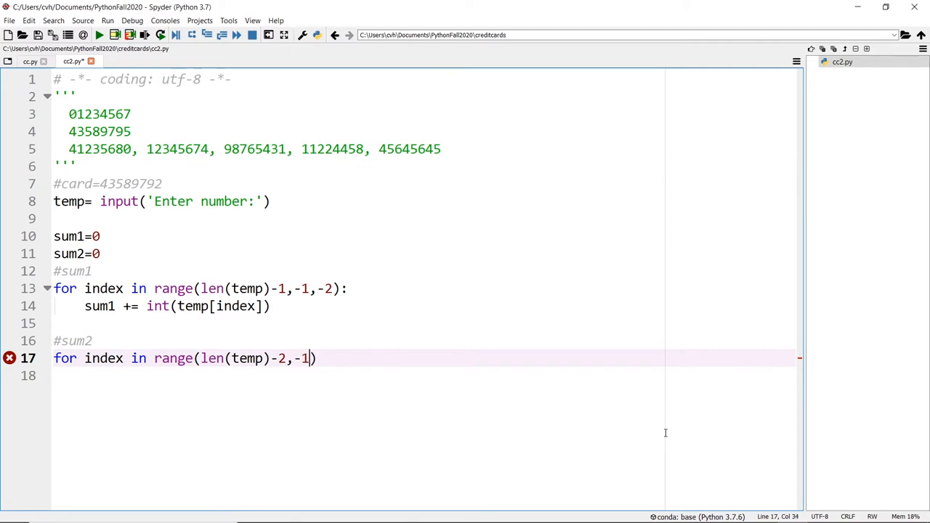
{"action": "mouse_move", "coordinate": [84, 154]}
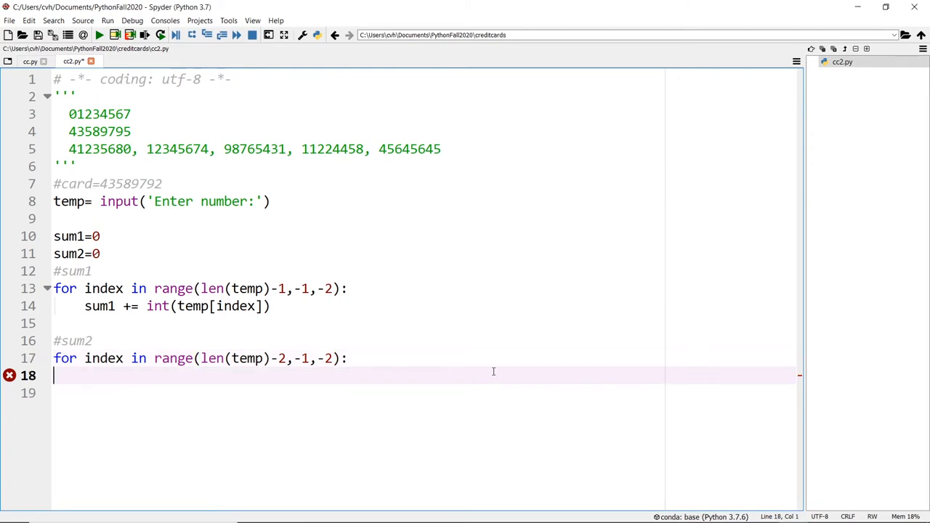
{"action": "mouse_move", "coordinate": [430, 366]}
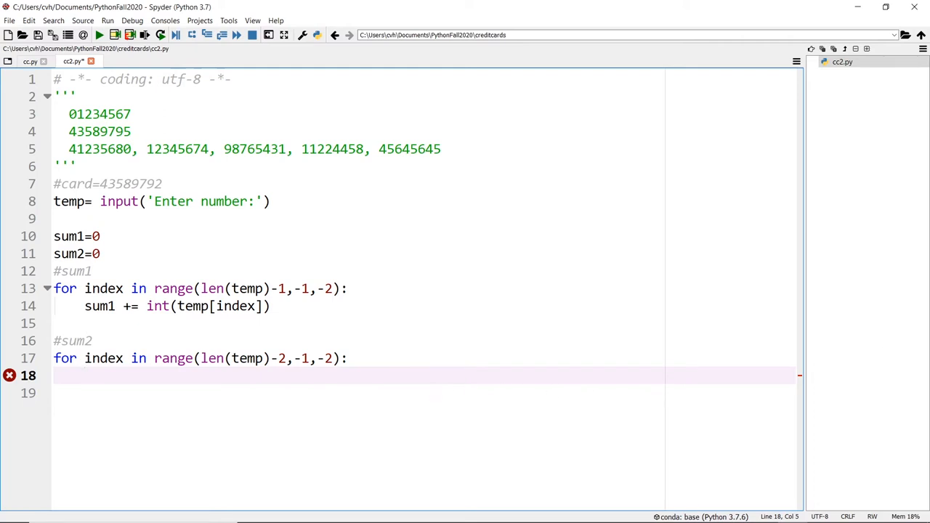
{"action": "mouse_move", "coordinate": [436, 134]}
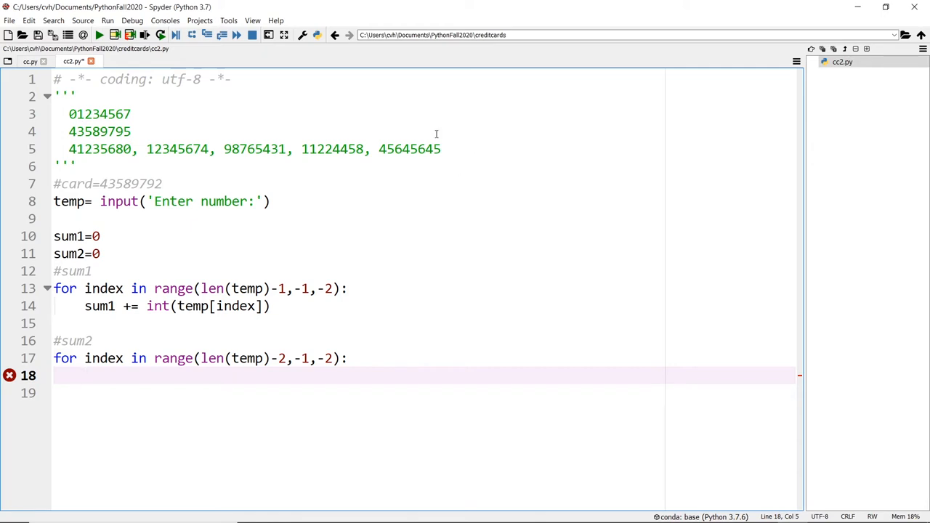
{"action": "left_click", "coordinate": [428, 148]}
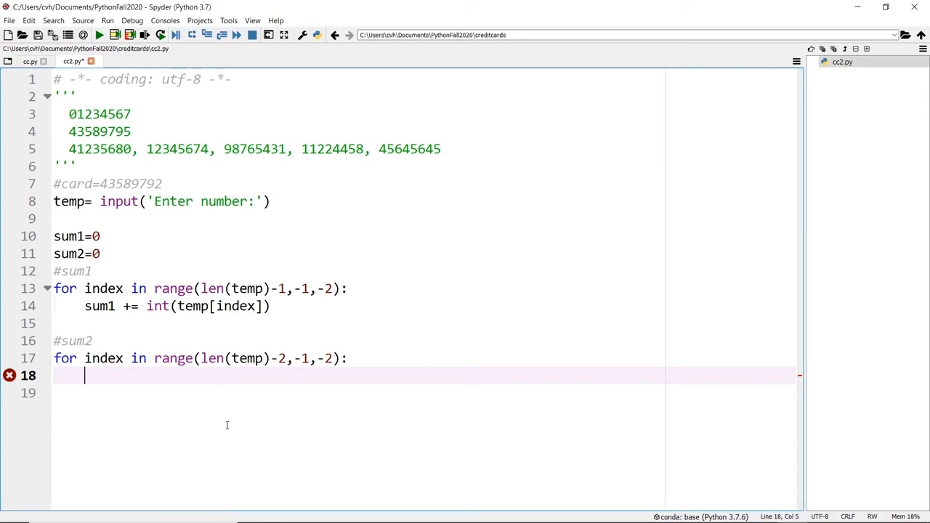
Make the second loop's first line 'n = int(temp[index])*2'
{"action": "type", "text": "n = temp"}
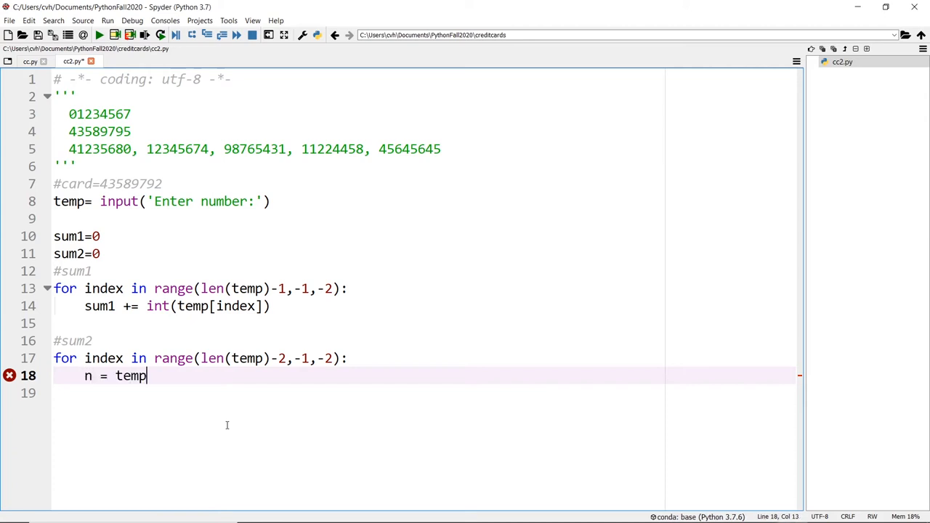
{"action": "type", "text": "[index]"}
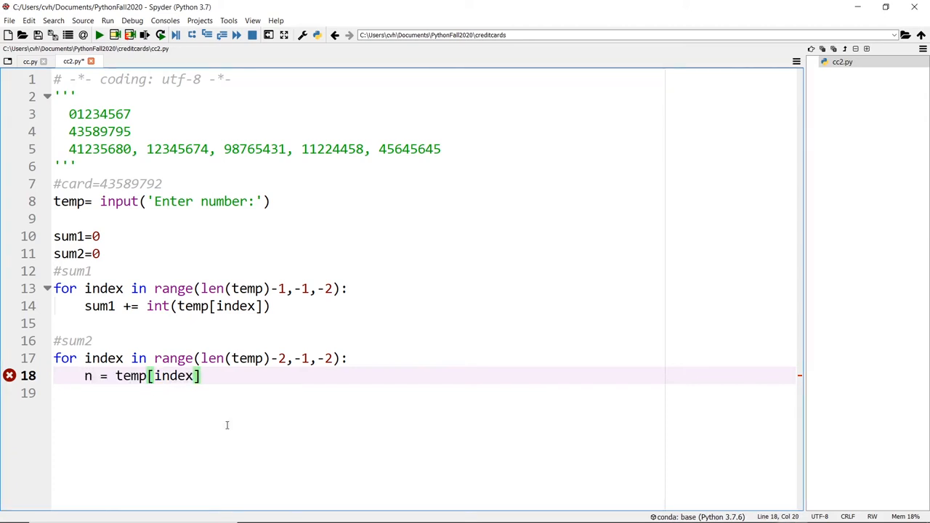
{"action": "type", "text": "*2"}
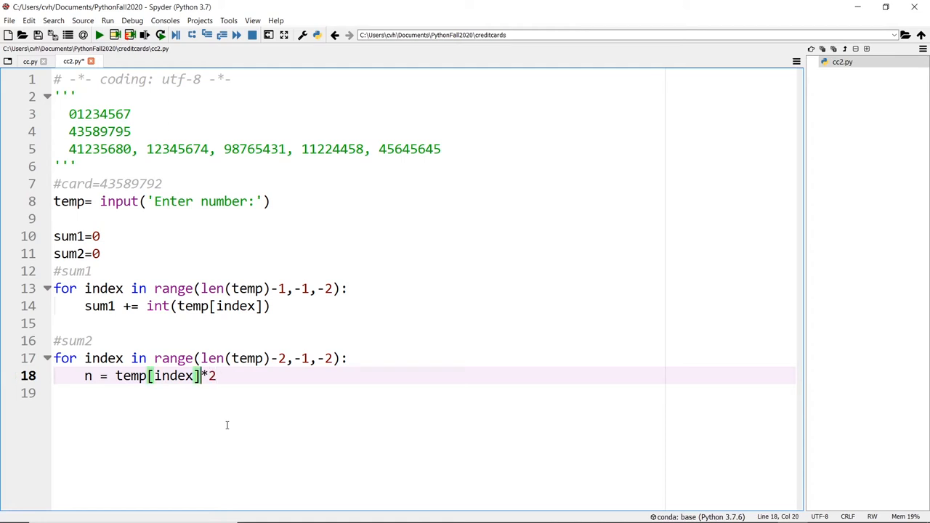
{"action": "type", "text": ")"}
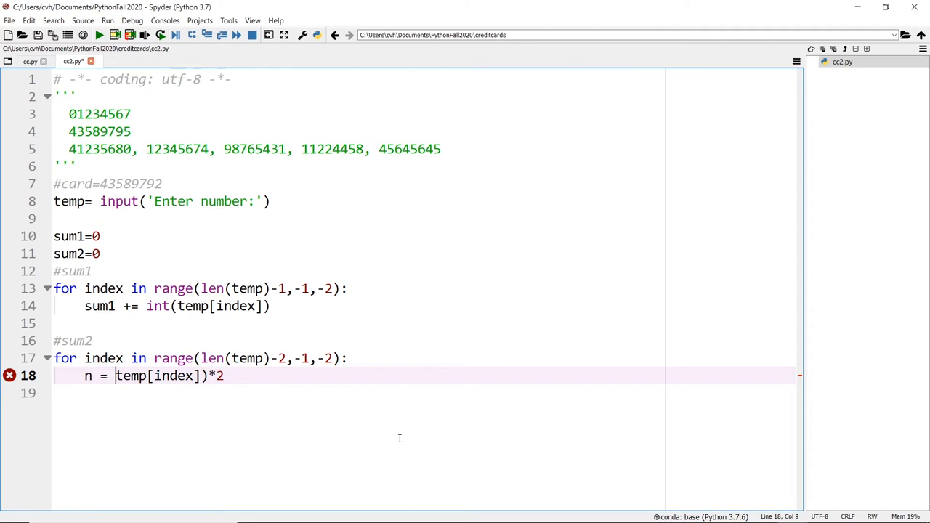
{"action": "type", "text": "int("}
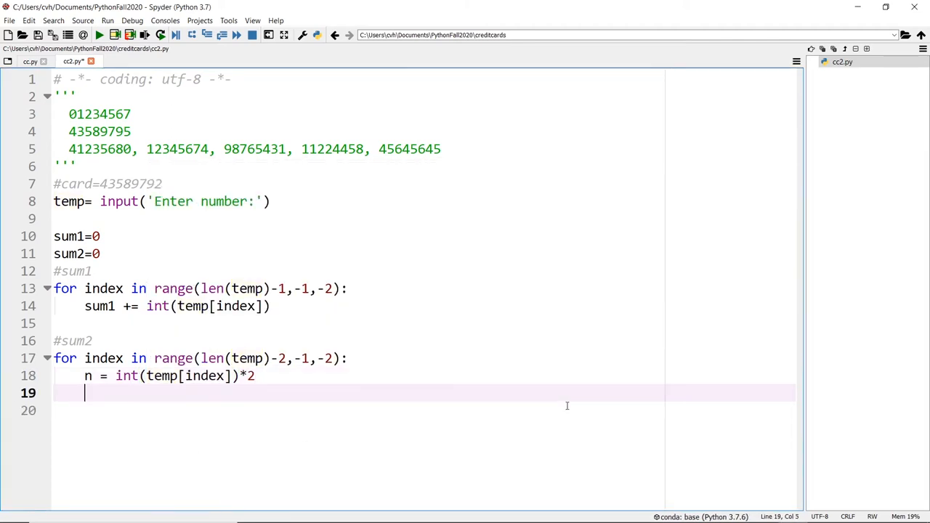
Add 'if n >= 10:' with 'n = str(n)' and 'sum2 += int(n[0]) + int(n[1])'
{"action": "type", "text": "if"}
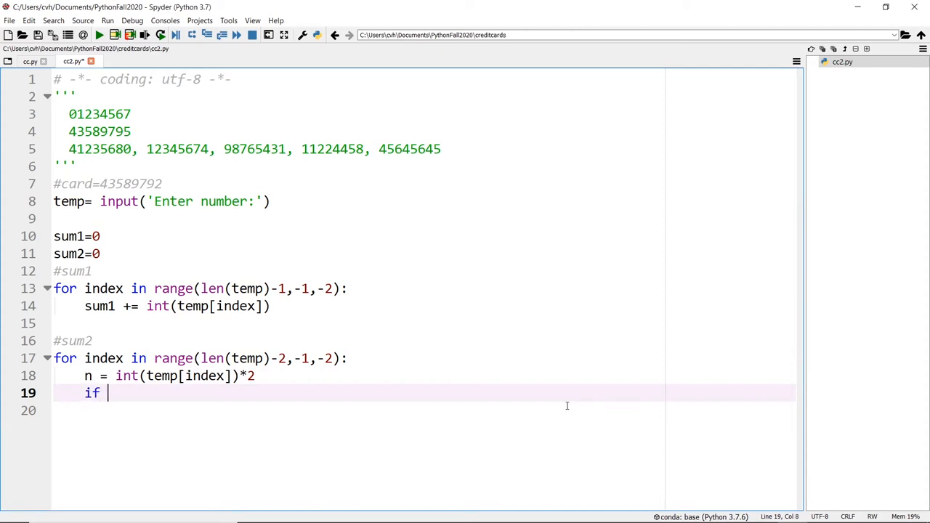
{"action": "type", "text": "n >= 10:"}
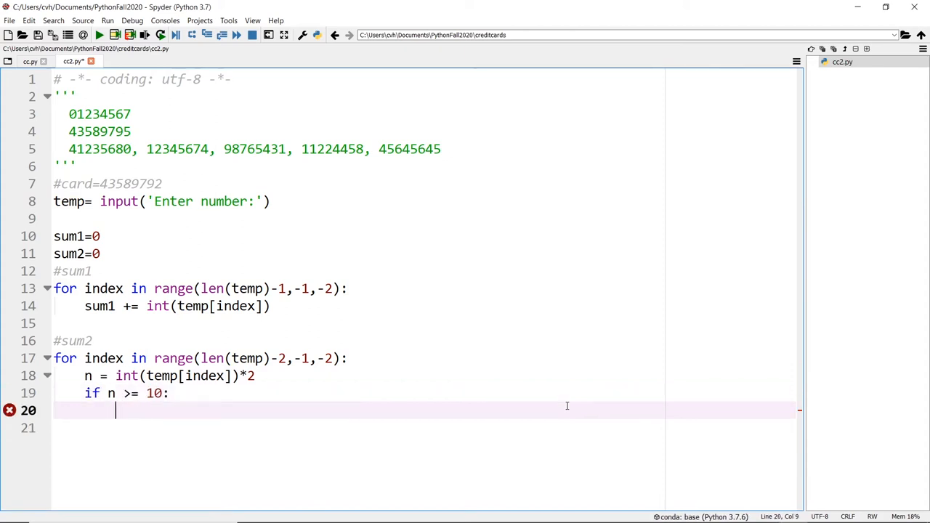
{"action": "mouse_move", "coordinate": [496, 421]}
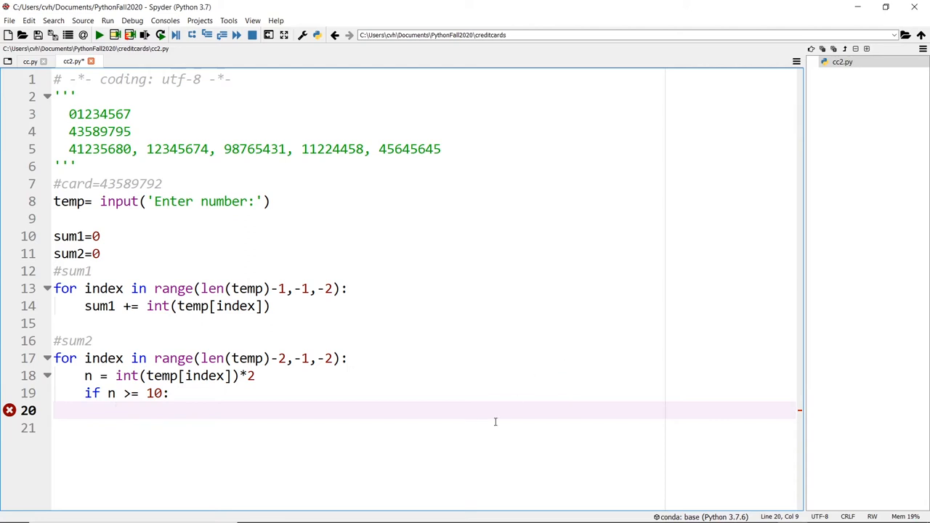
{"action": "type", "text": "n ="}
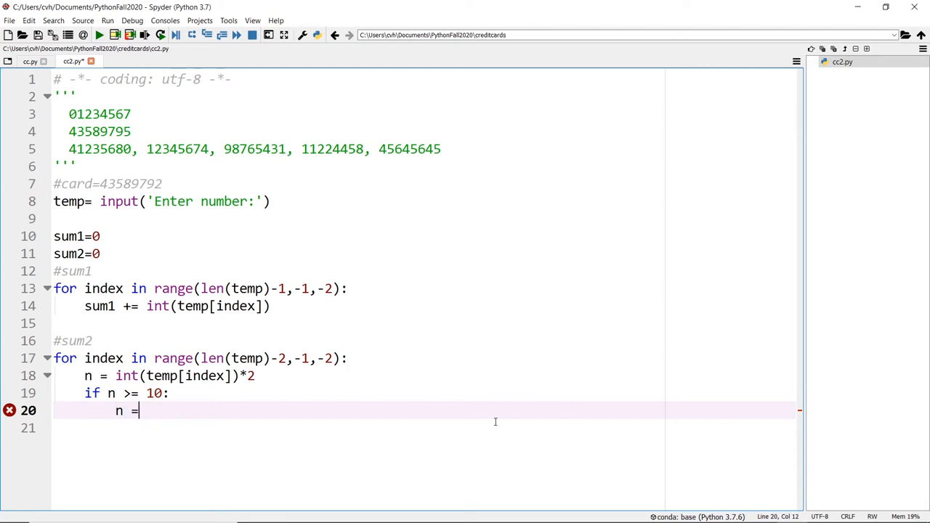
{"action": "type", "text": "str(n)"}
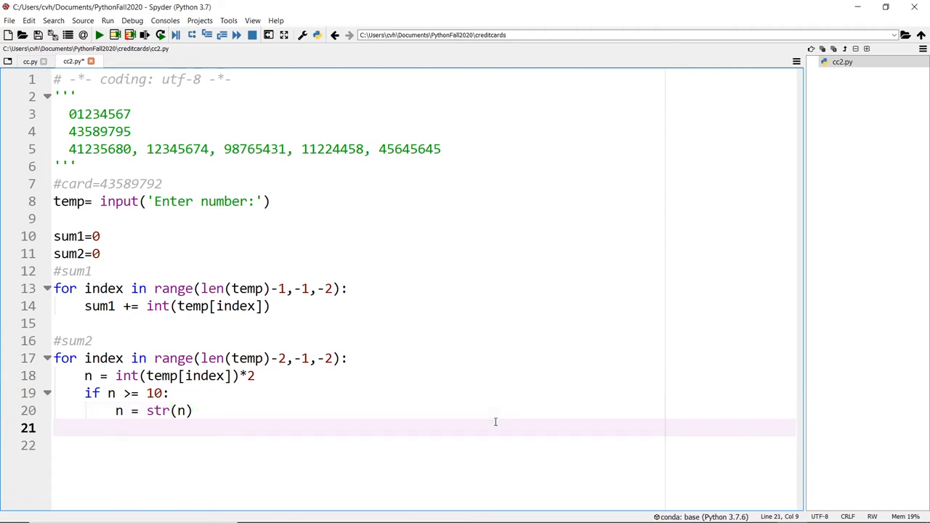
{"action": "type", "text": "sum2 +="}
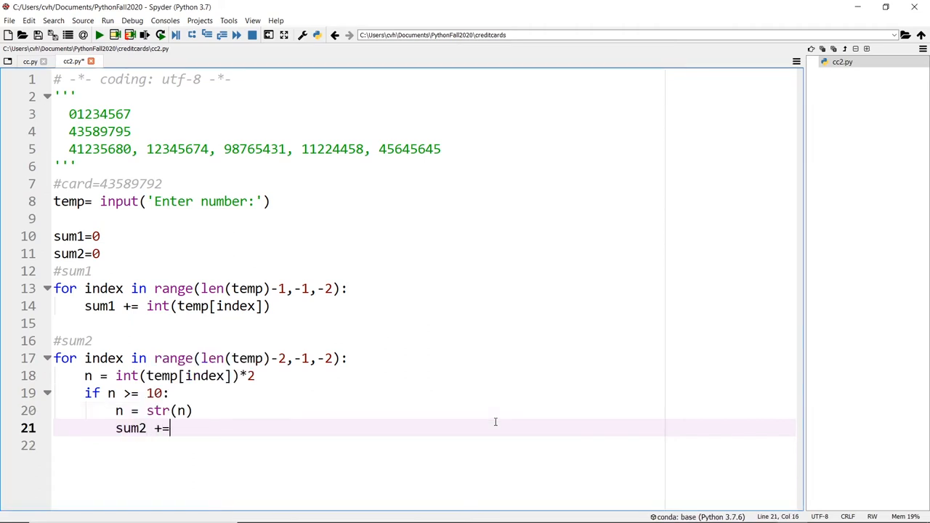
{"action": "type", "text": "int"}
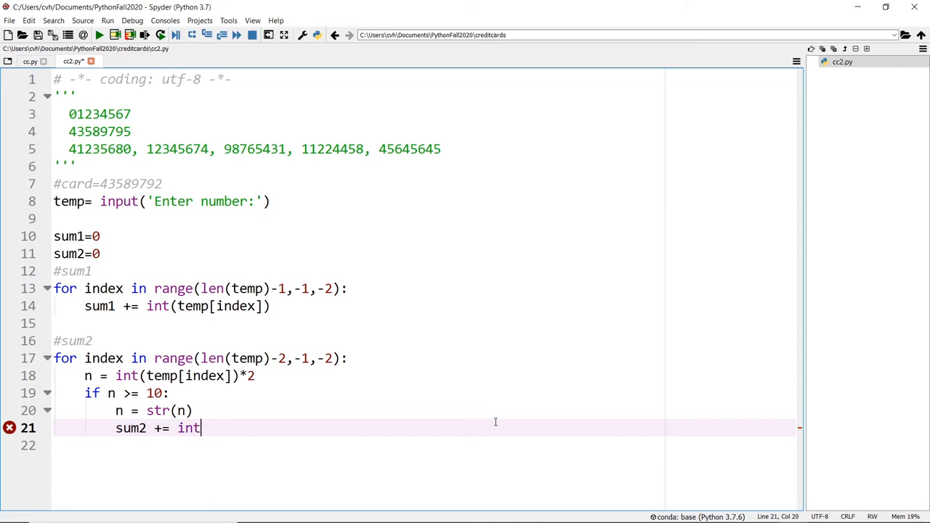
{"action": "type", "text": "(n)"}
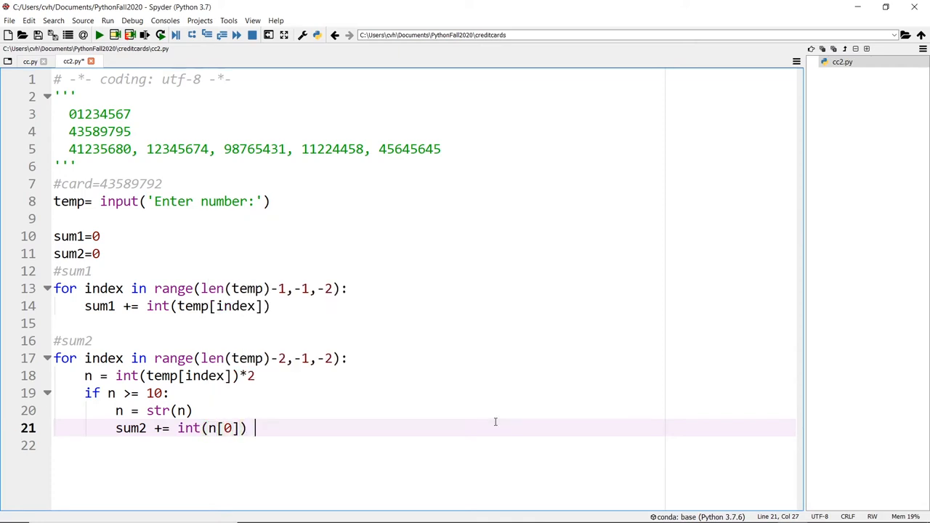
{"action": "type", "text": "+ int(i"}
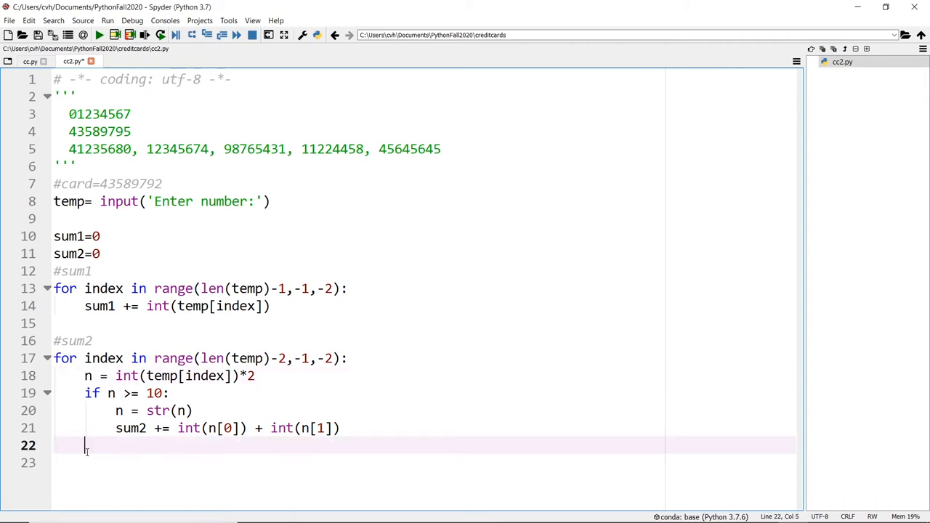
{"action": "mouse_move", "coordinate": [579, 410]}
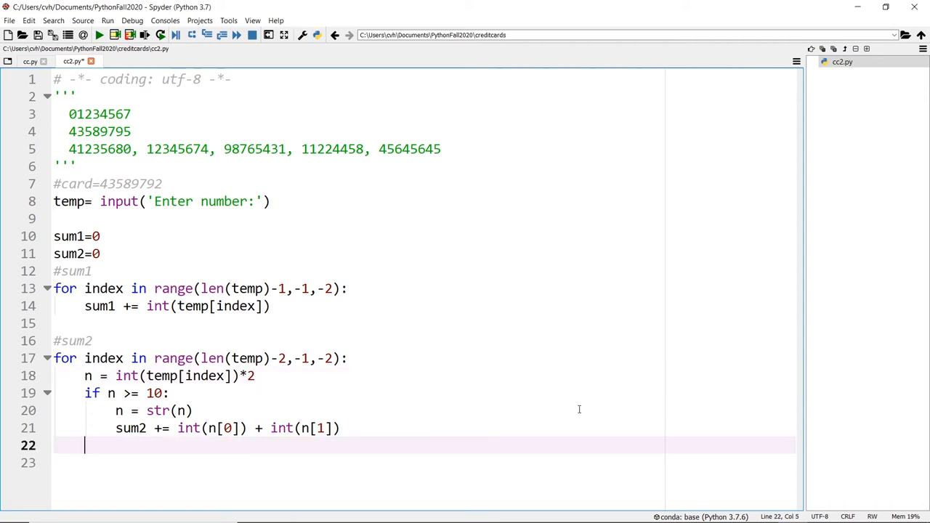
Add the 'else:' branch with 'sum2 += n' to the second loop
{"action": "type", "text": "else:"}
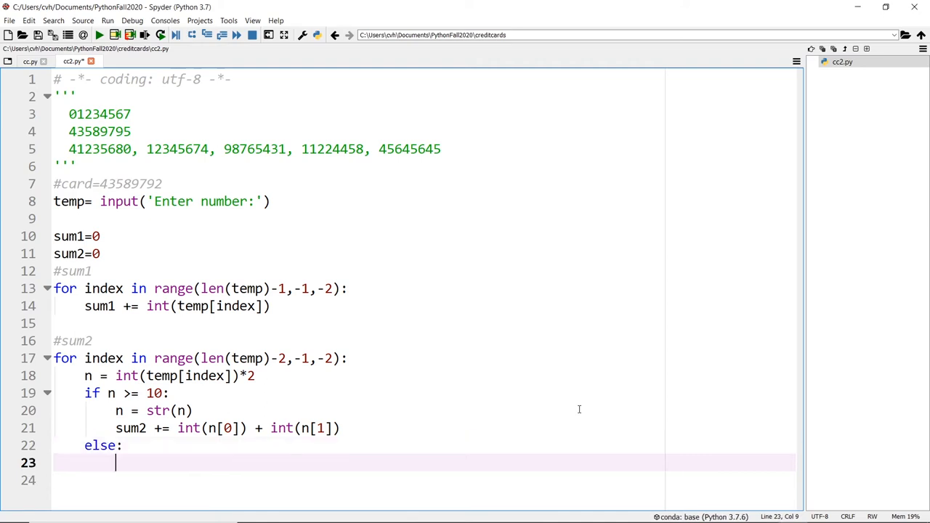
{"action": "type", "text": "sum2 += n"}
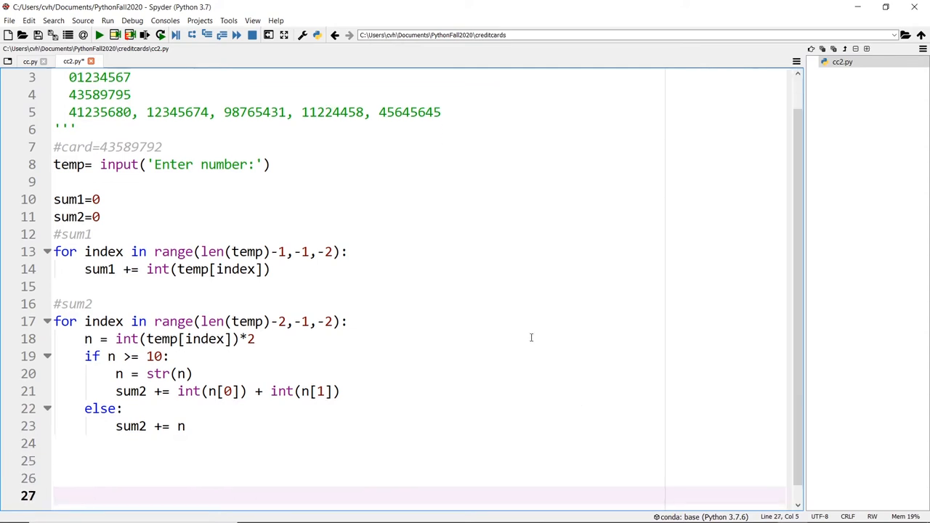
{"action": "left_click", "coordinate": [232, 461]}
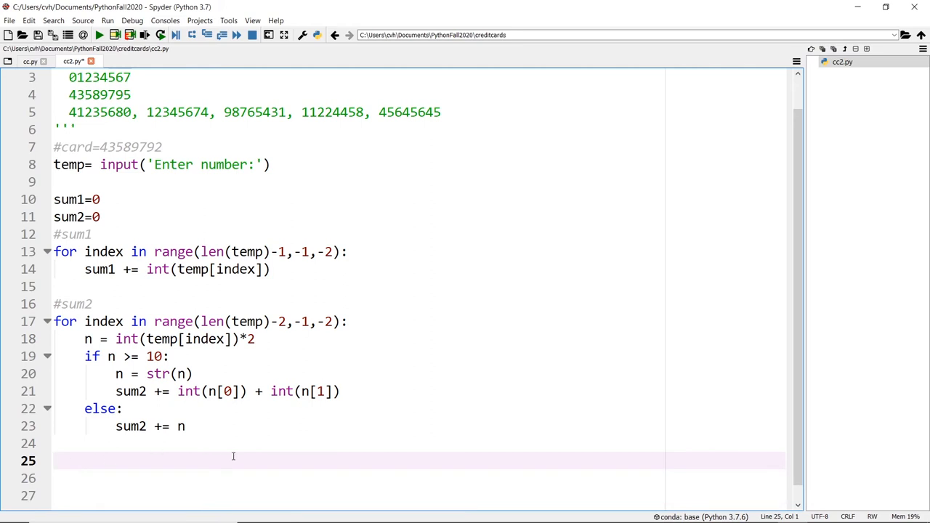
Add the '#verify the check digit' comment and 'total = str(sum1+sum2)'
{"action": "type", "text": "#"}
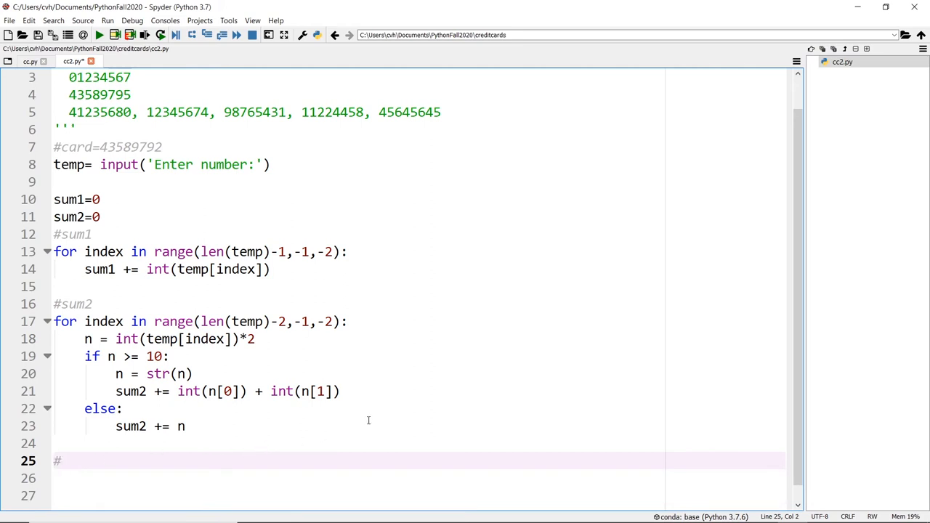
{"action": "type", "text": "veriy"}
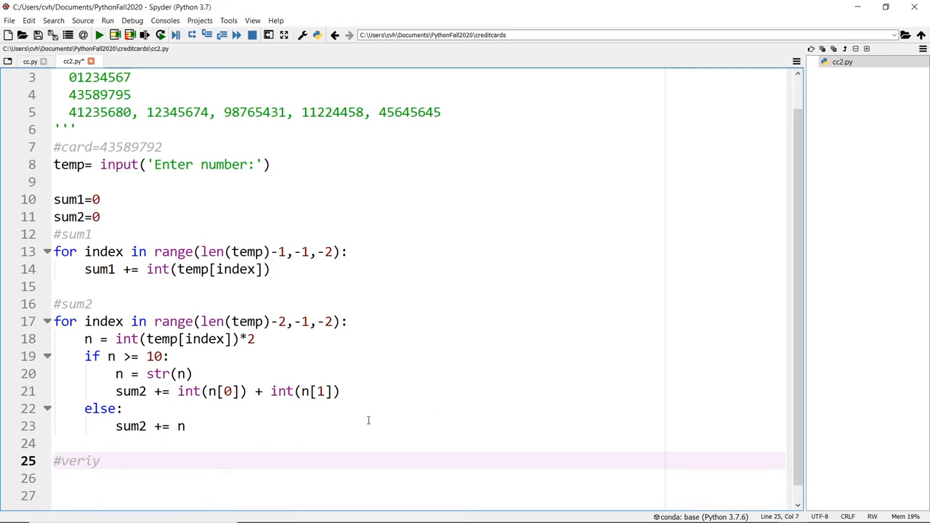
{"action": "type", "text": "fy"}
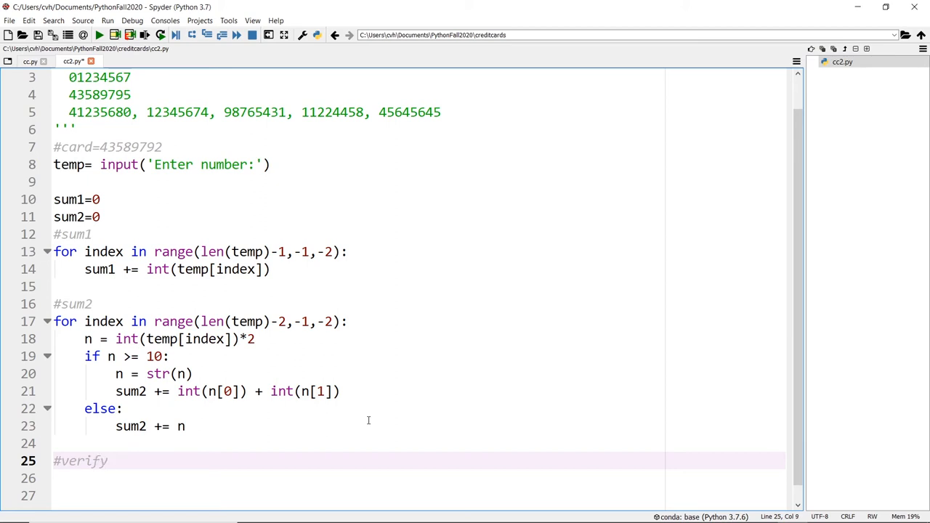
{"action": "type", "text": "the check digit"}
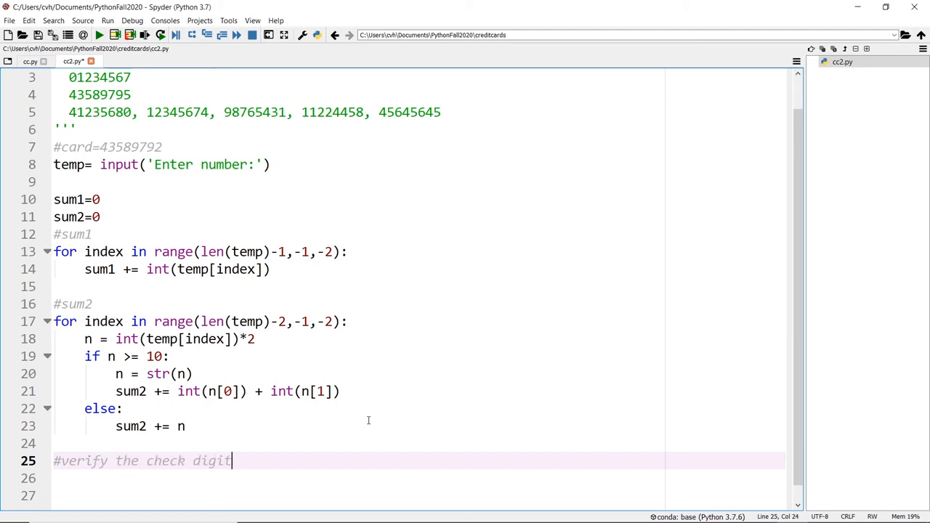
{"action": "key", "text": "enter"}
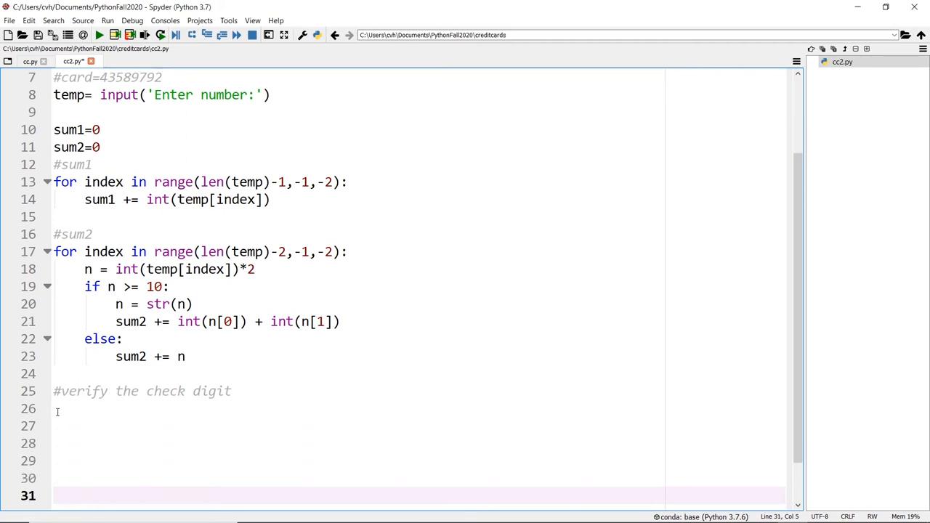
{"action": "type", "text": "total = s"}
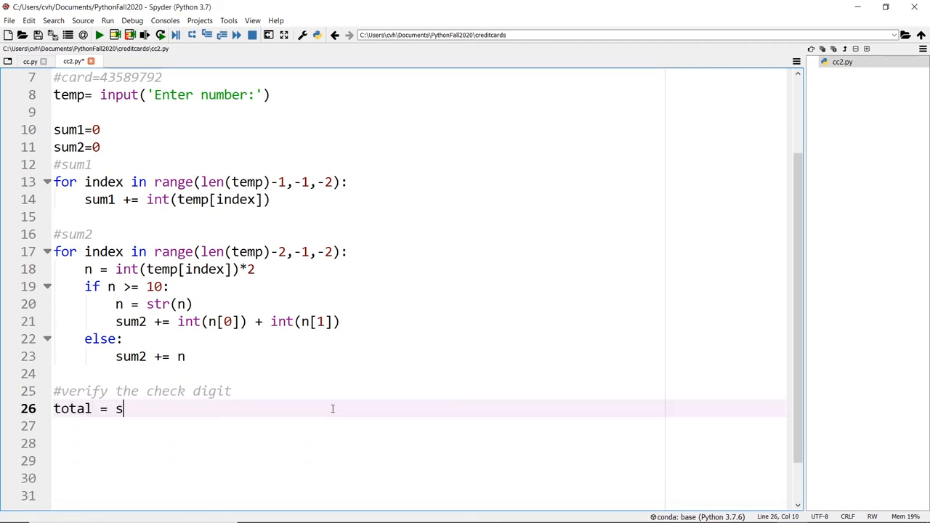
{"action": "type", "text": "um1+sum"}
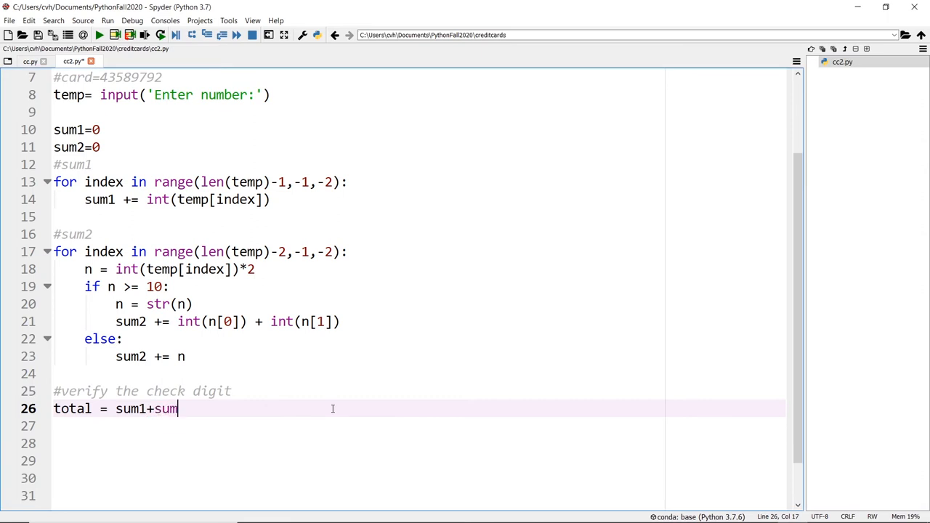
{"action": "type", "text": "2)"}
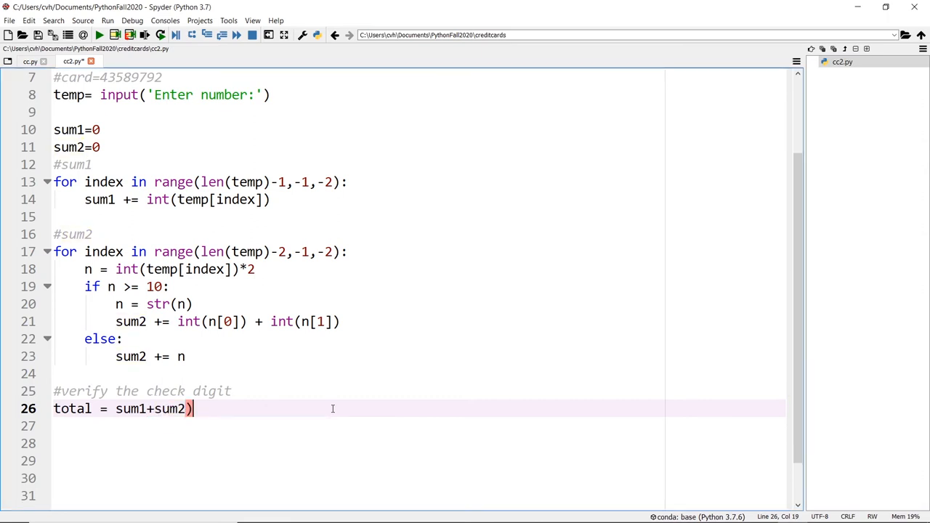
{"action": "type", "text": "str("}
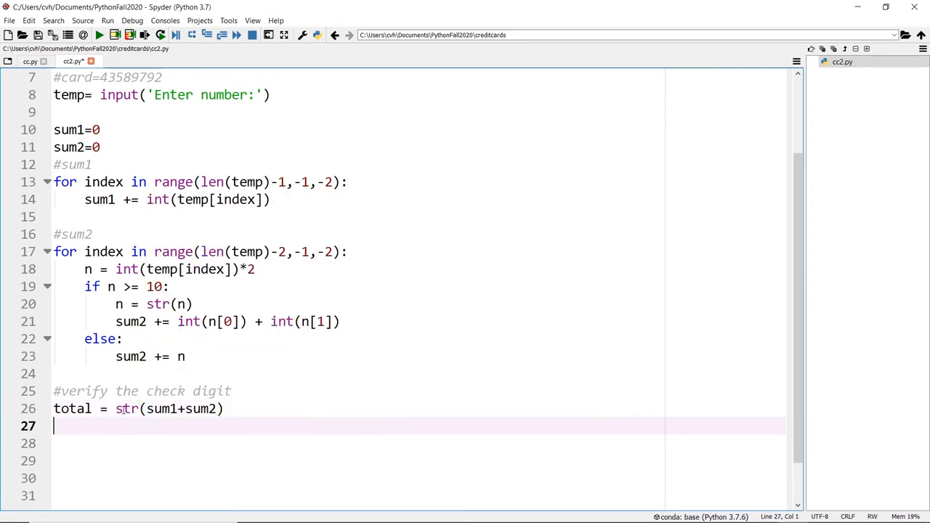
Set 'valid_val = total[len(total)-1]' to take the last character of total
{"action": "type", "text": "valid"}
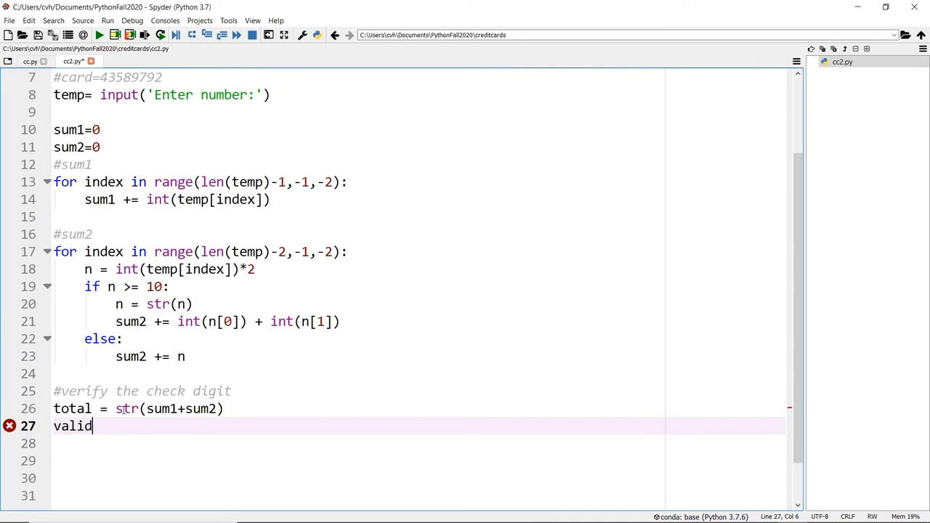
{"action": "type", "text": "_val ="}
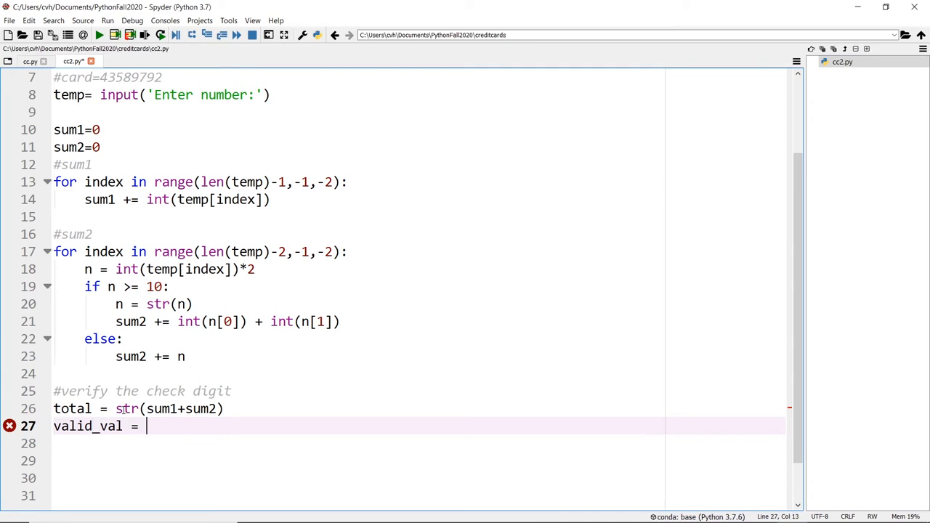
{"action": "type", "text": "total[ len()"}
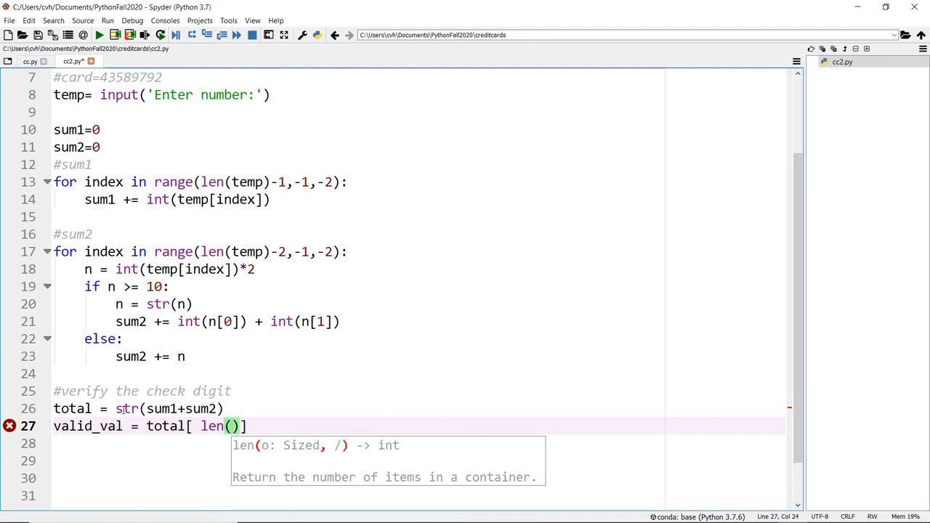
{"action": "type", "text": "total)-1"}
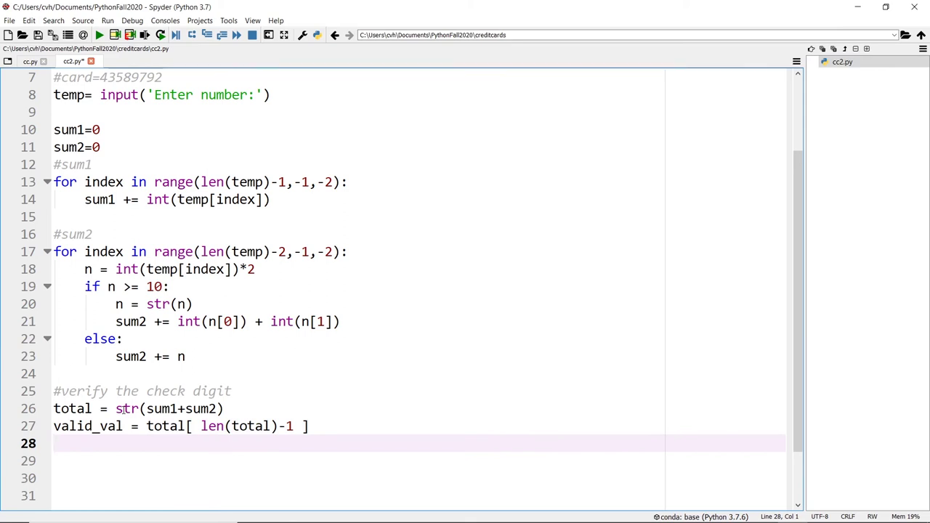
{"action": "scroll", "scroll_direction": "down", "scroll_amount": 3}
{"action": "type", "text": "if"}
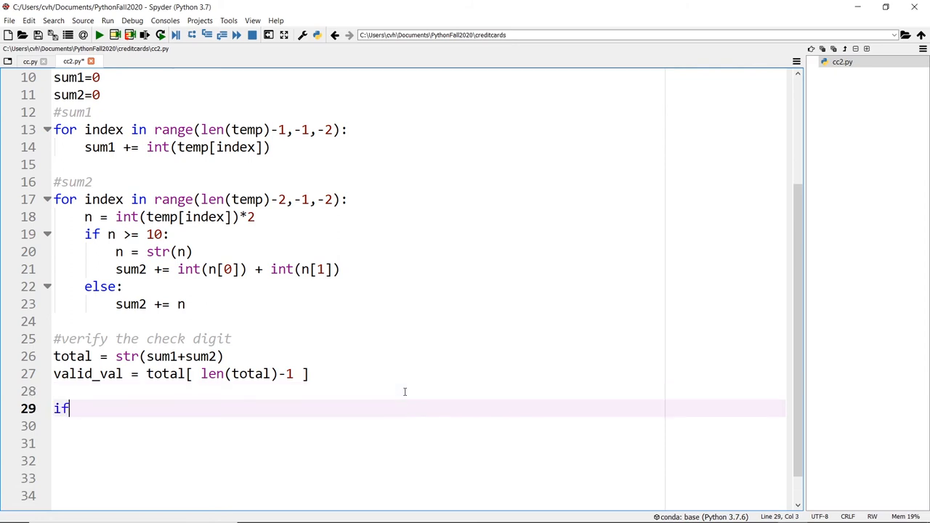
Write the if valid_val == 0: condition and wrap the valid_val expression in int()
{"action": "type", "text": "valid_"}
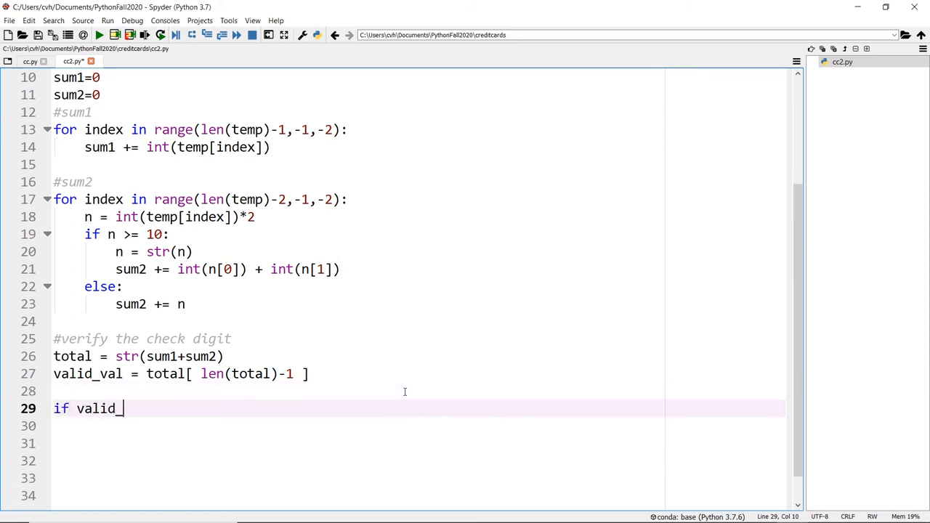
{"action": "type", "text": "val == 9"}
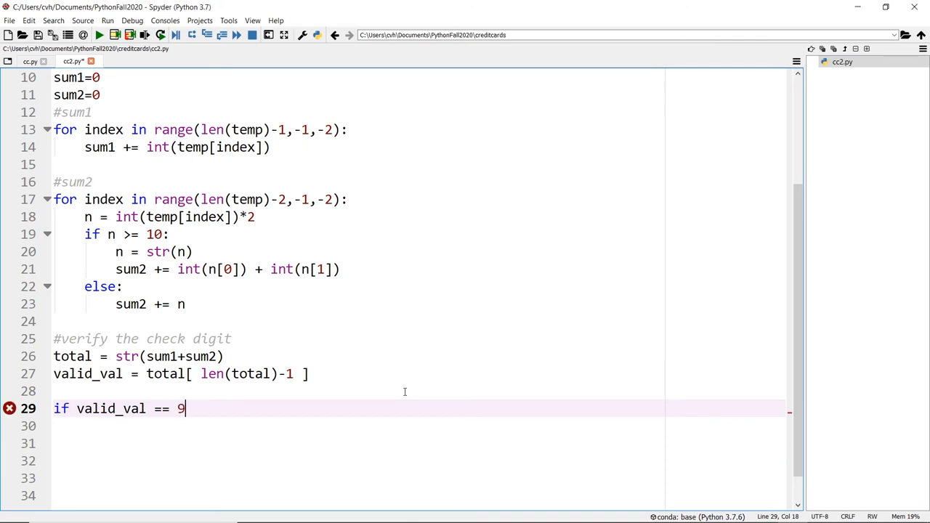
{"action": "type", "text": "0:"}
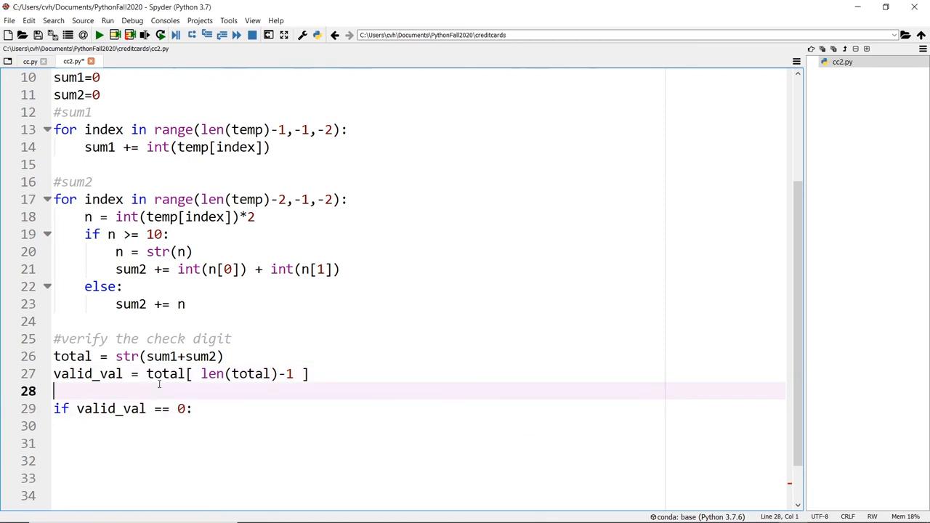
{"action": "left_click", "coordinate": [331, 373]}
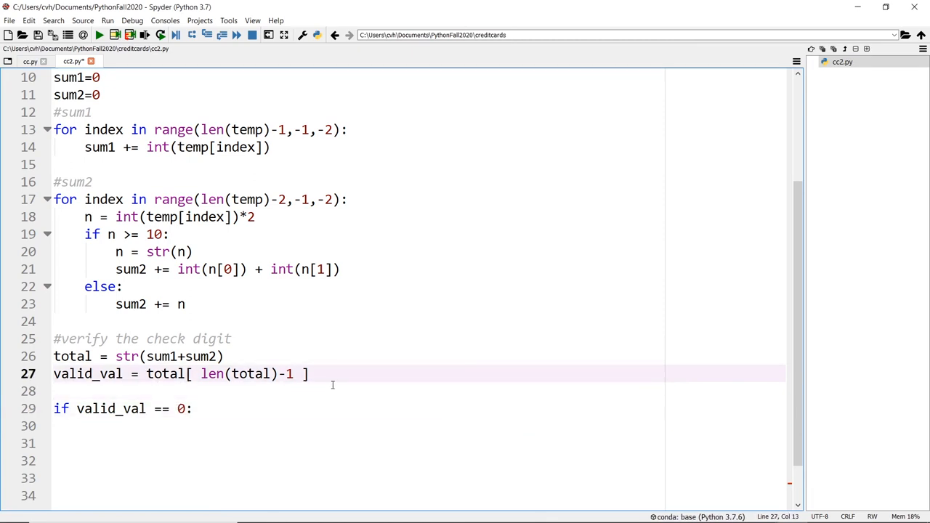
{"action": "type", "text": "int("}
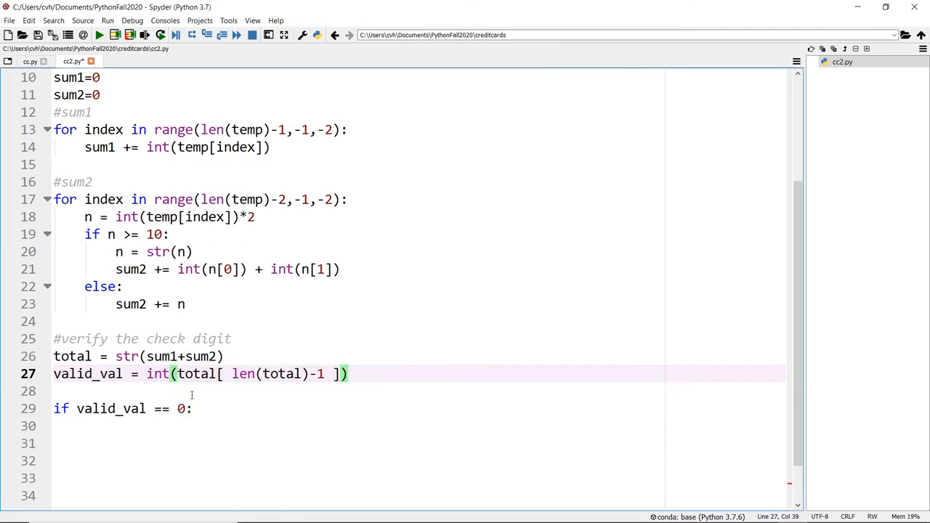
{"action": "type", "text": "'"}
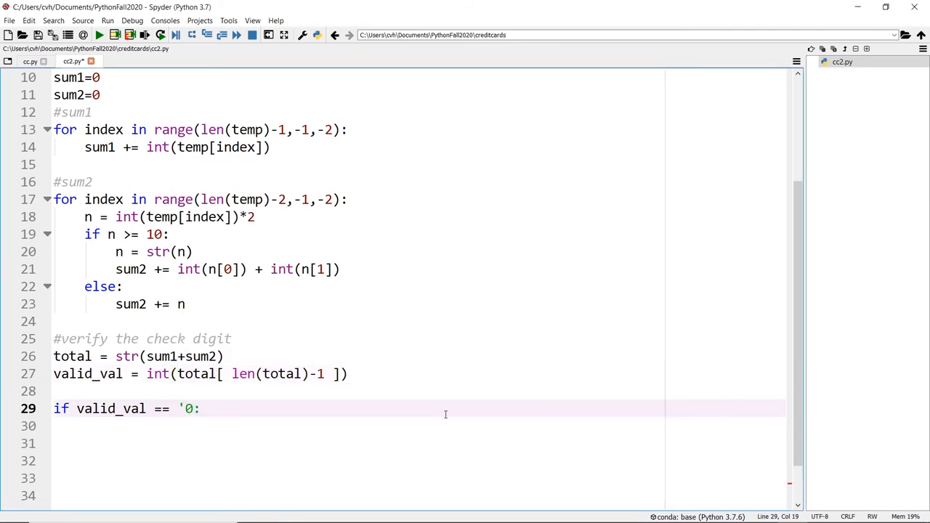
{"action": "type", "text": "'"}
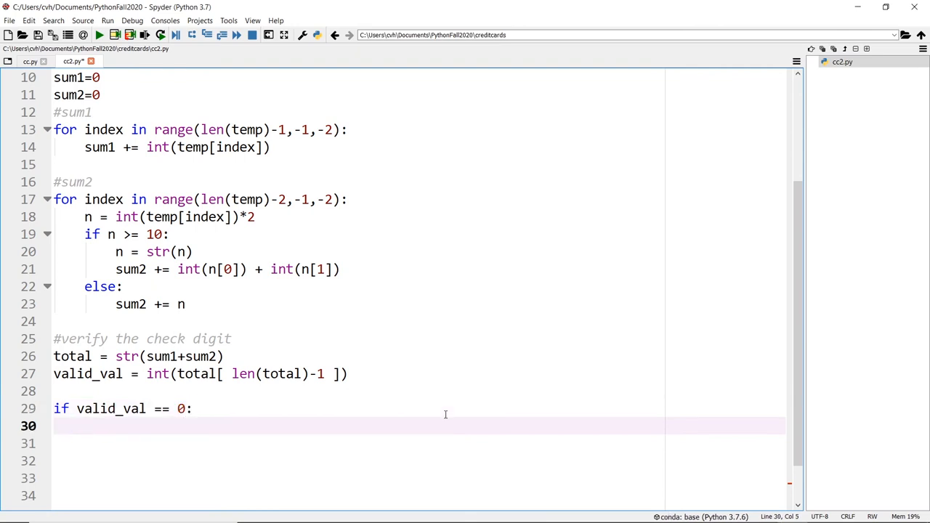
Print 'Valid' under the if and 'Invalid' under the else branch
{"action": "type", "text": "print('Vali'"}
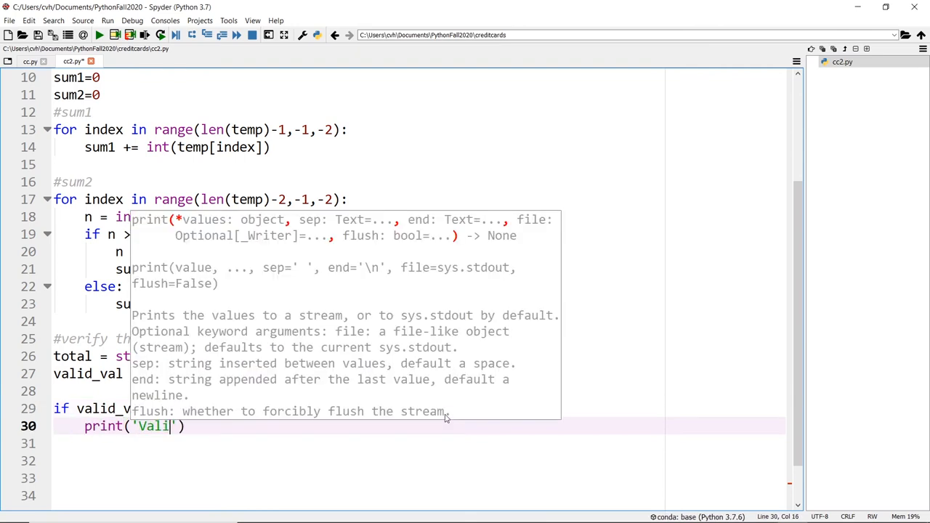
{"action": "type", "text": "else:"}
{"action": "left_click", "coordinate": [419, 461]}
{"action": "type", "text": "print('"}
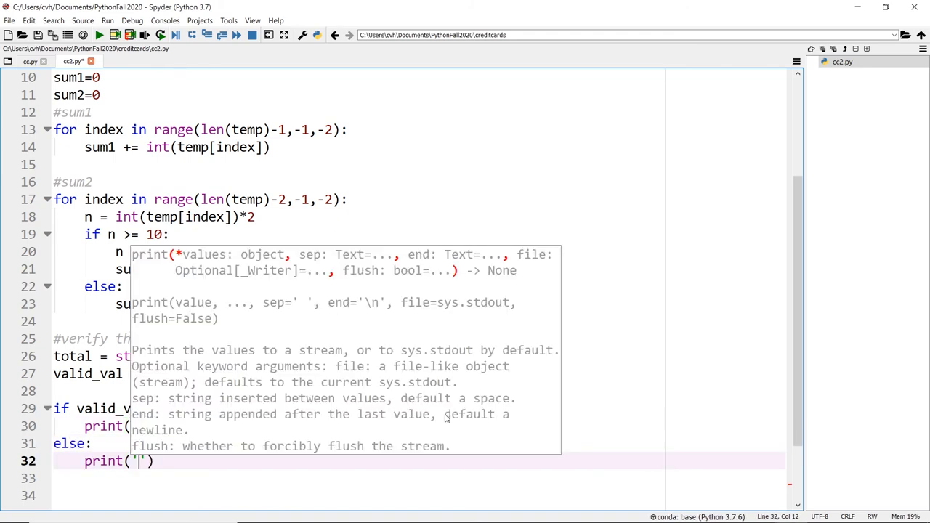
{"action": "type", "text": "Invalid"}
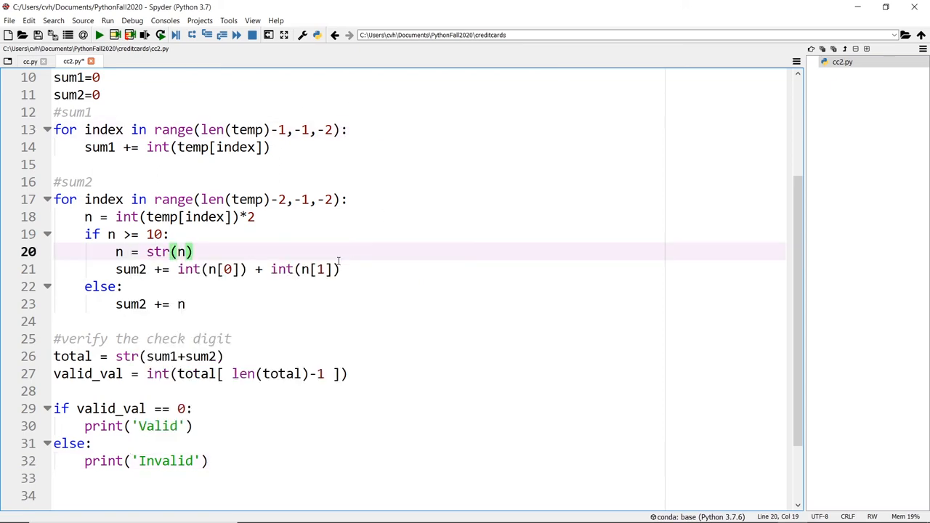
View cc.py's while-loop validator code and highlight part of it for comparison
{"action": "left_click", "coordinate": [29, 61]}
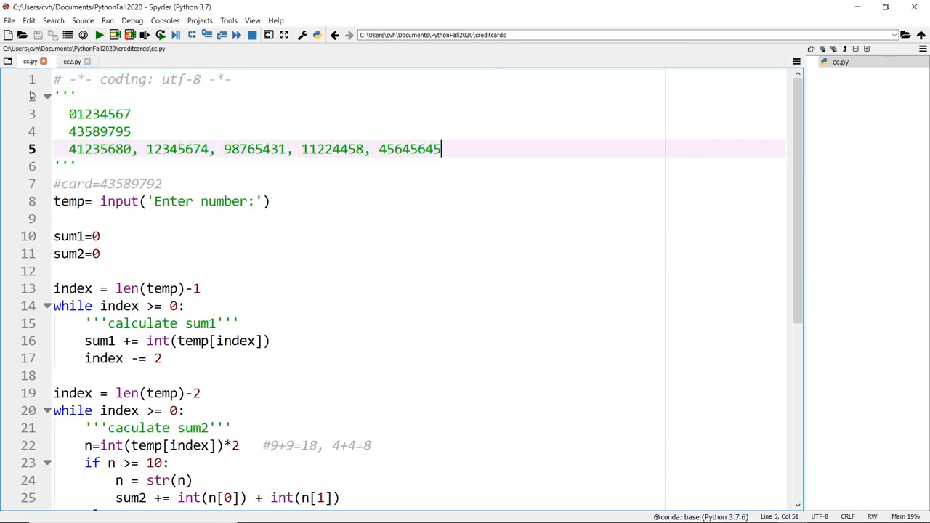
{"action": "scroll", "scroll_direction": "down", "scroll_amount": 3}
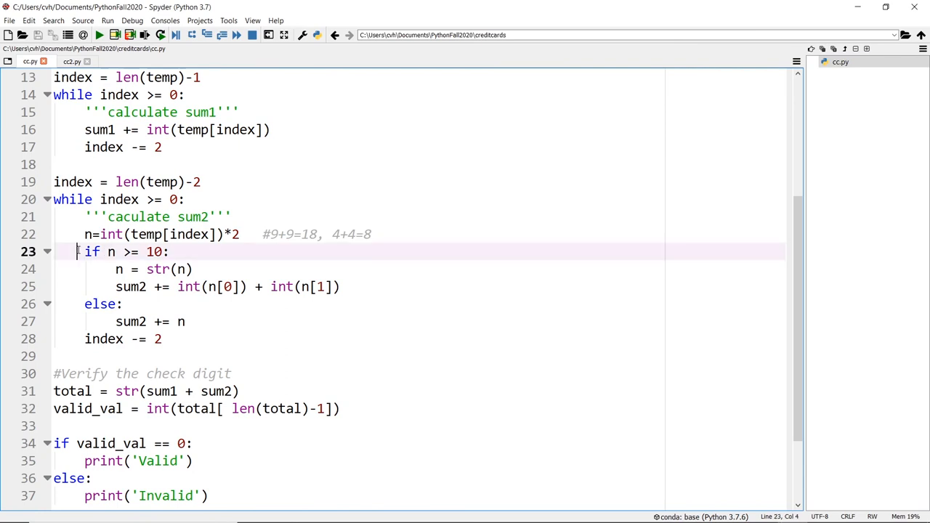
{"action": "left_click_drag", "start_coordinate": [84, 252], "coordinate": [124, 304]}
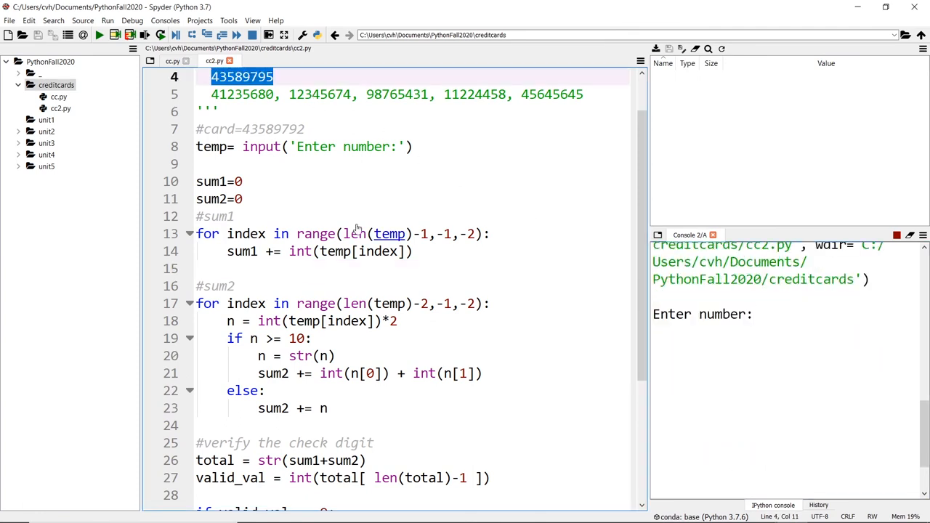
Run cc2.py on 43589795, 98765431 and 11224458, each reported Valid in the console
{"action": "type", "text": "43589795"}
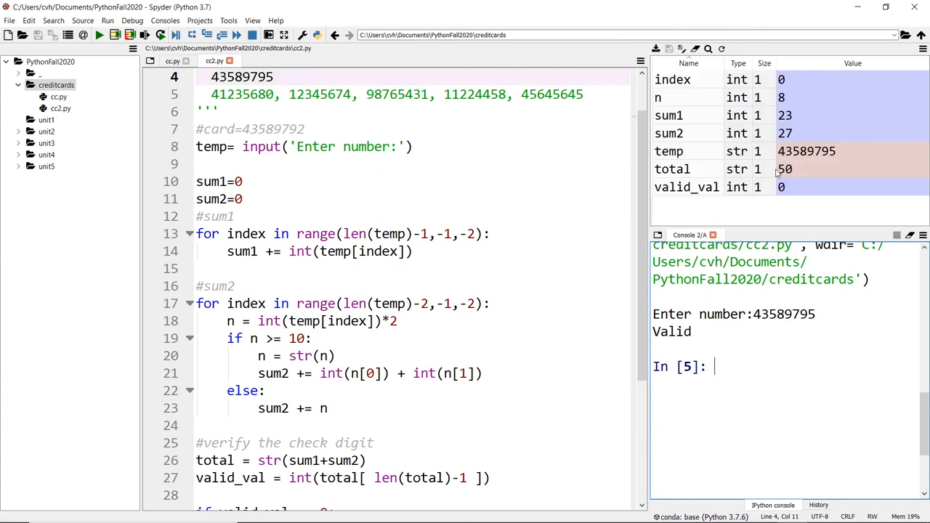
{"action": "double_click", "coordinate": [396, 94]}
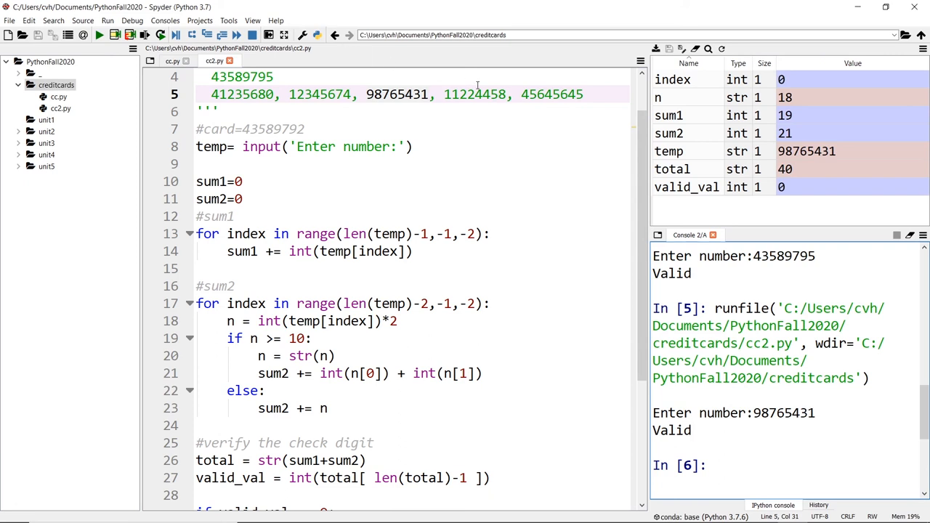
{"action": "double_click", "coordinate": [474, 94]}
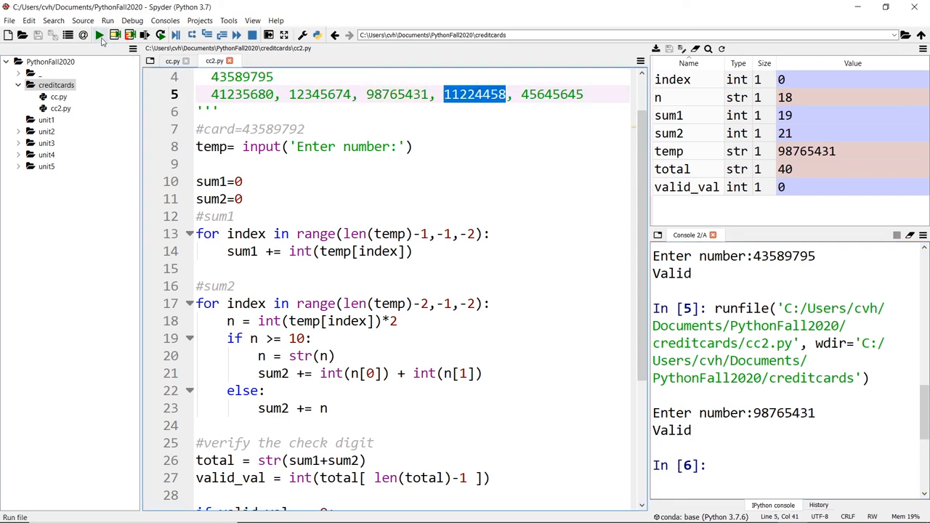
{"action": "left_click", "coordinate": [99, 35]}
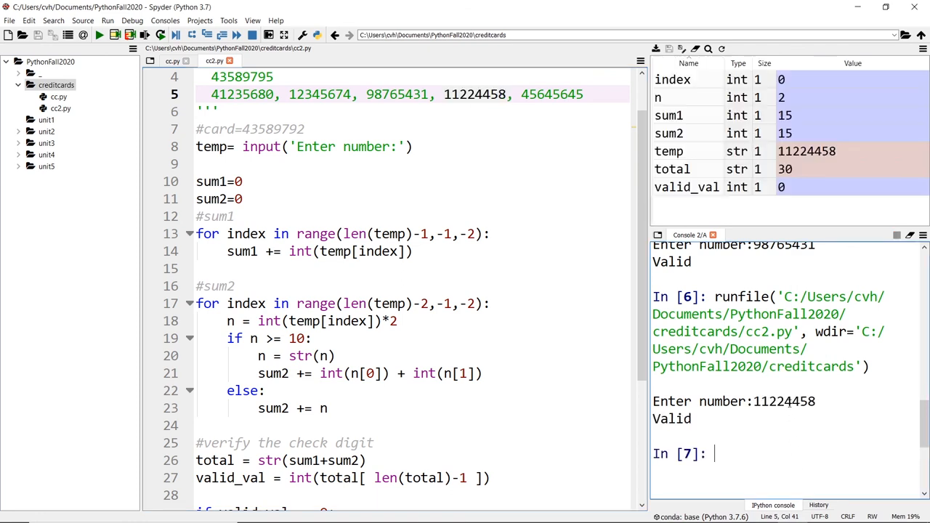
{"action": "mouse_move", "coordinate": [495, 259]}
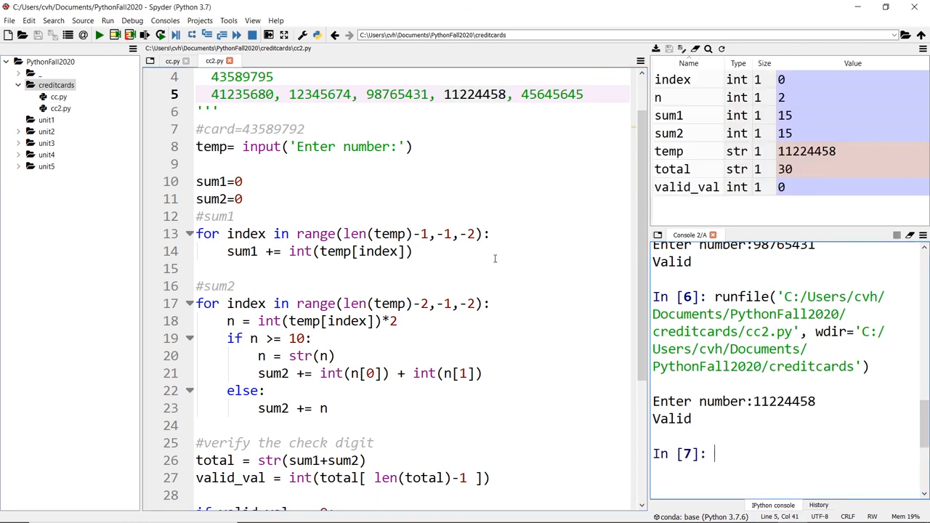
{"action": "mouse_move", "coordinate": [504, 272]}
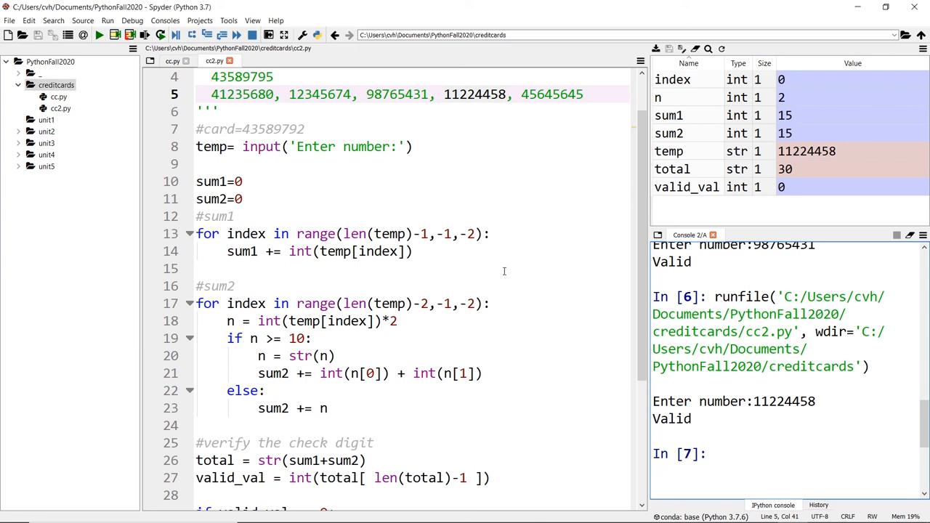
{"action": "left_click", "coordinate": [244, 182]}
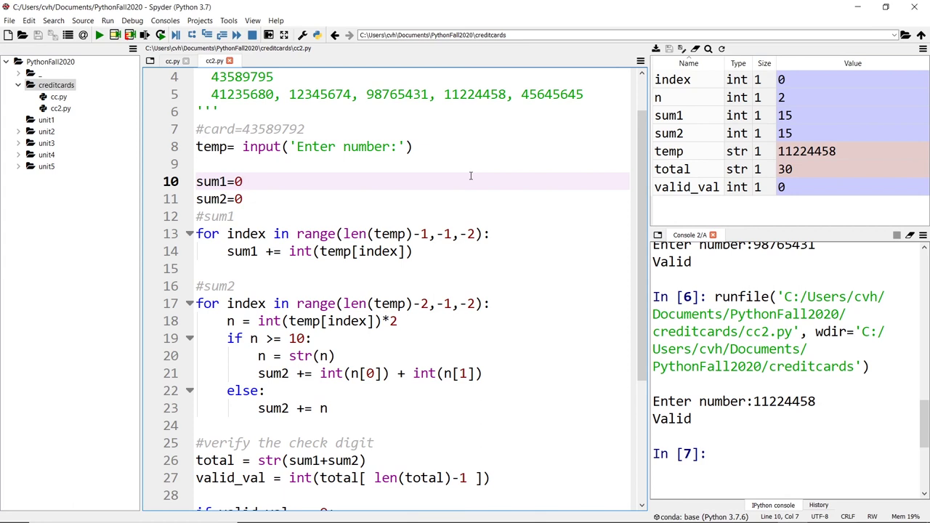
{"action": "mouse_move", "coordinate": [298, 242]}
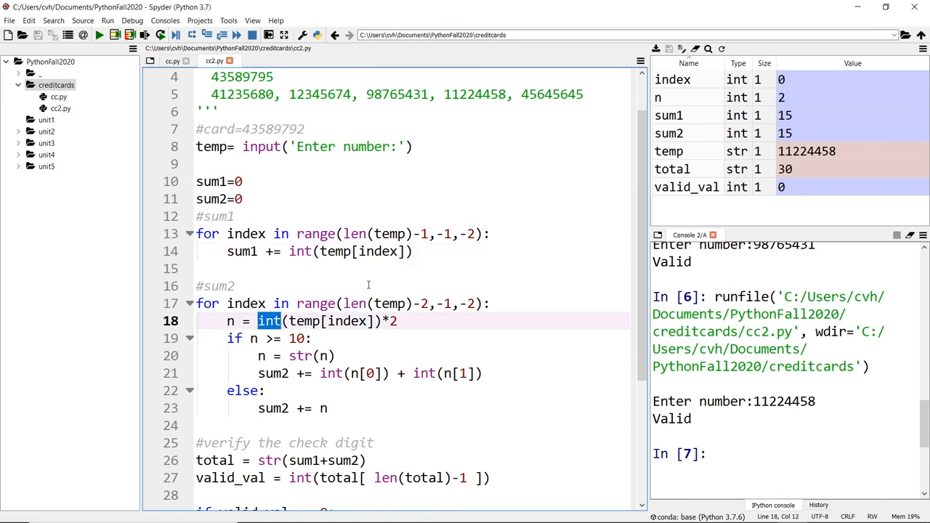
{"action": "left_click", "coordinate": [436, 250]}
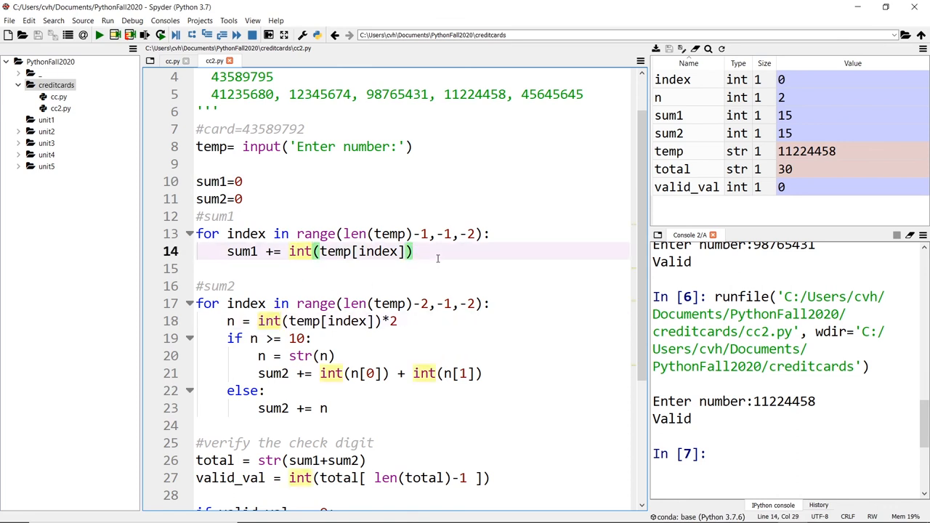